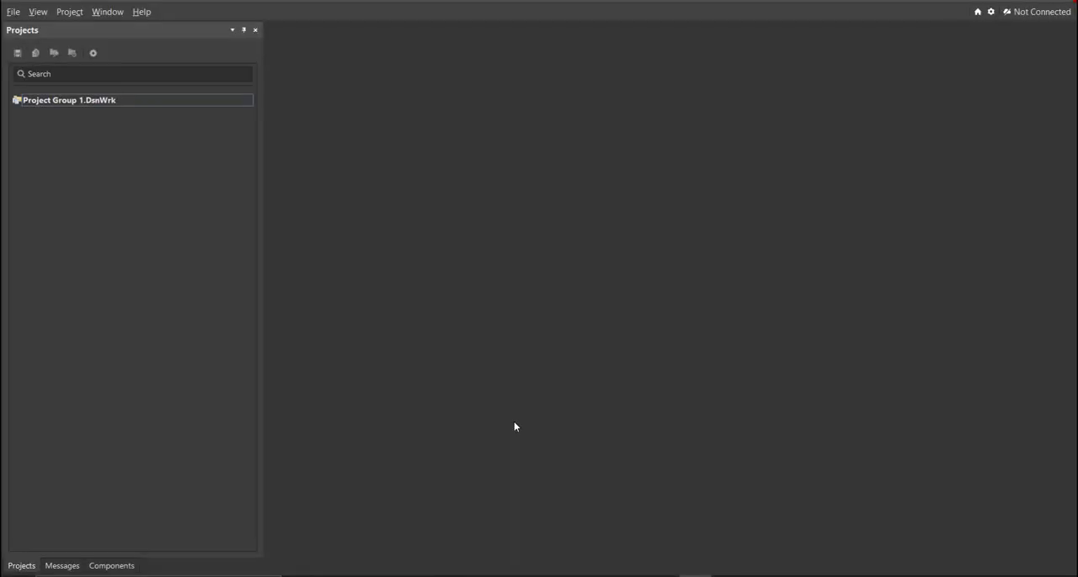
mouse_move(364, 284)
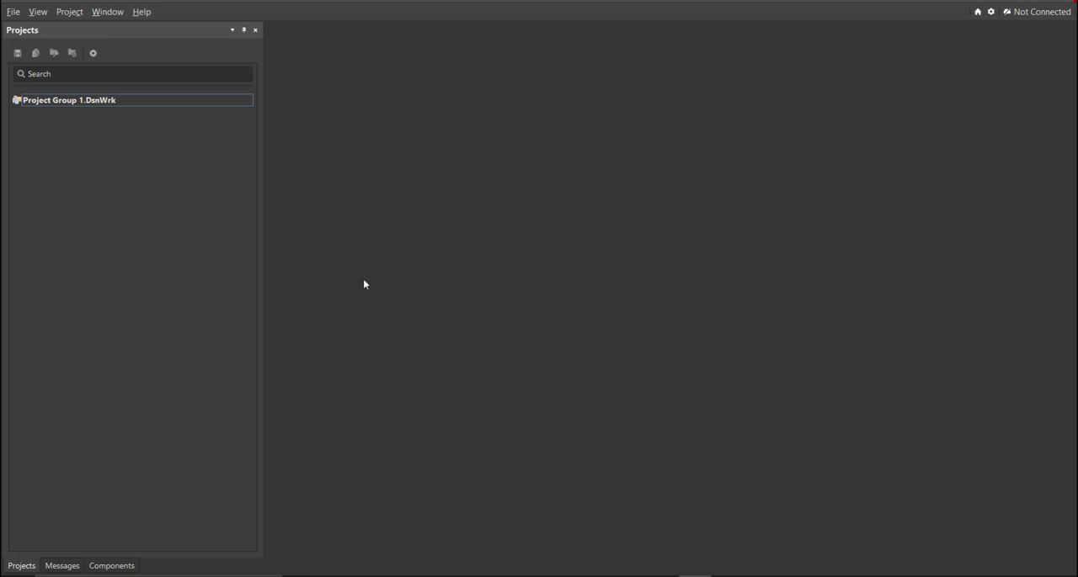
Create a new empty PCB project named Voltage Sensor.
click(10, 11)
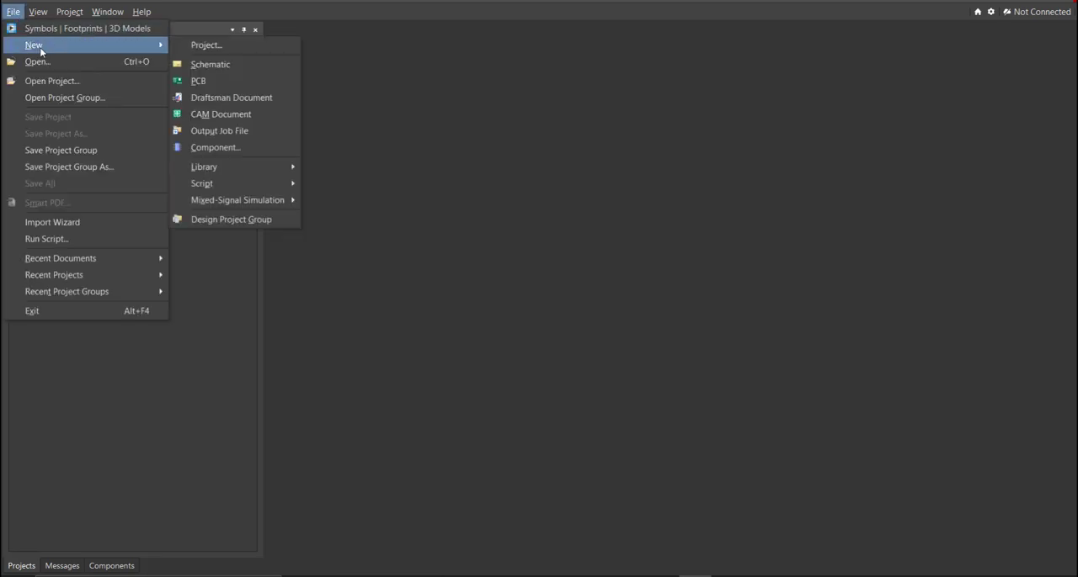
click(206, 44)
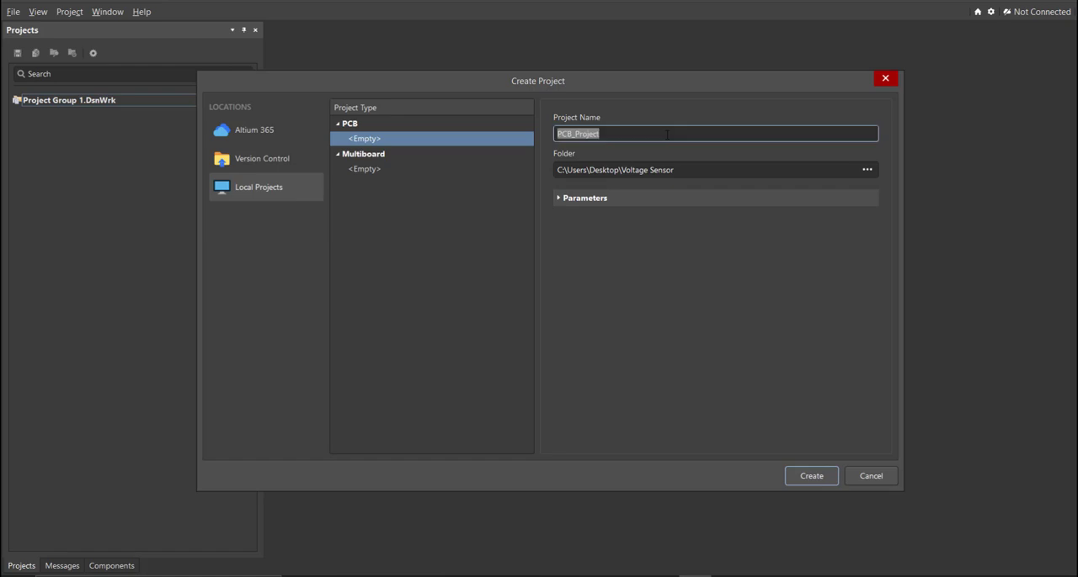
click(698, 169)
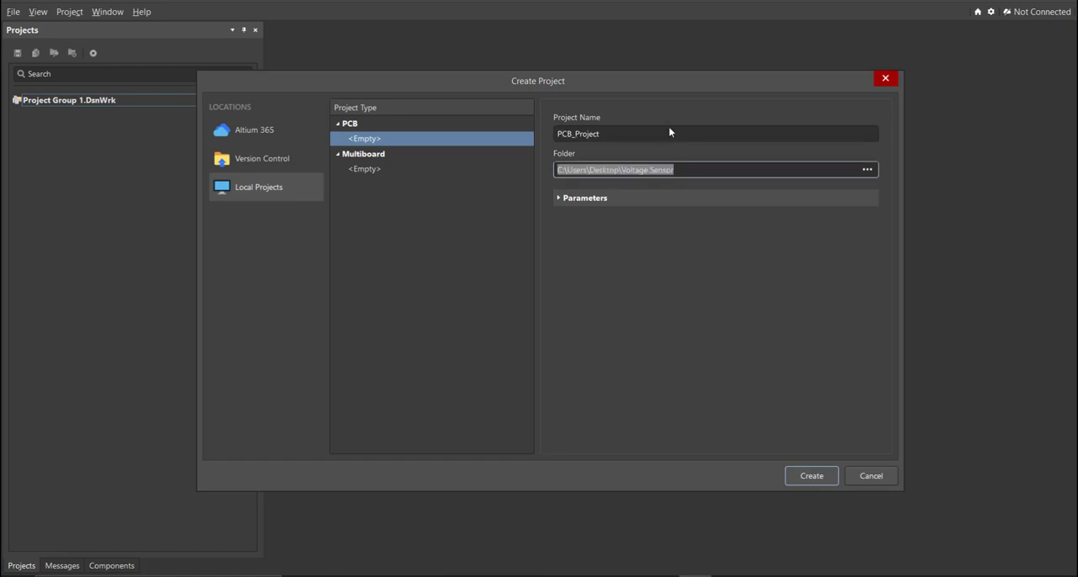
text(V)
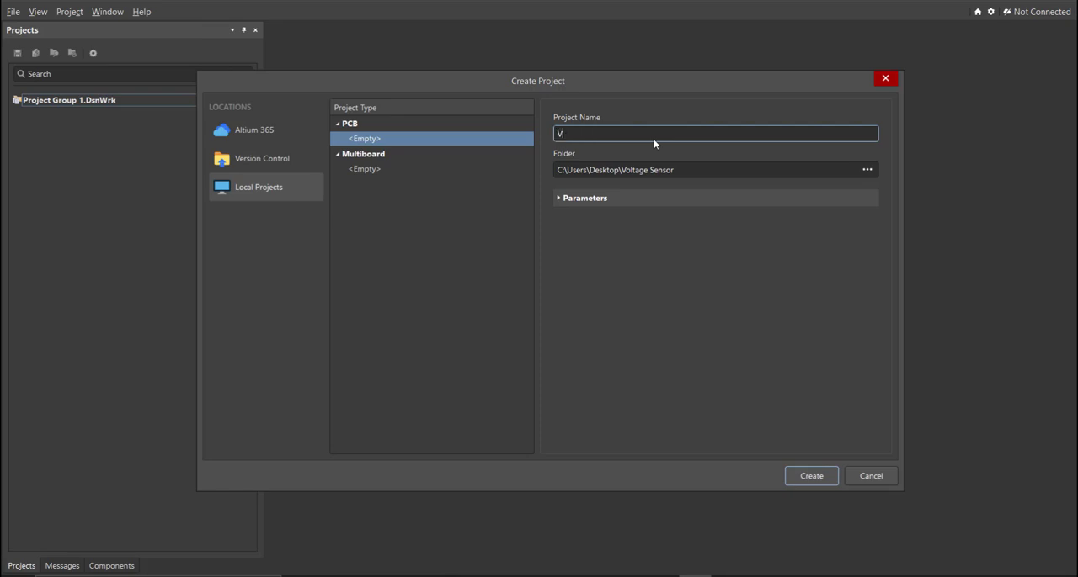
text(oltage)
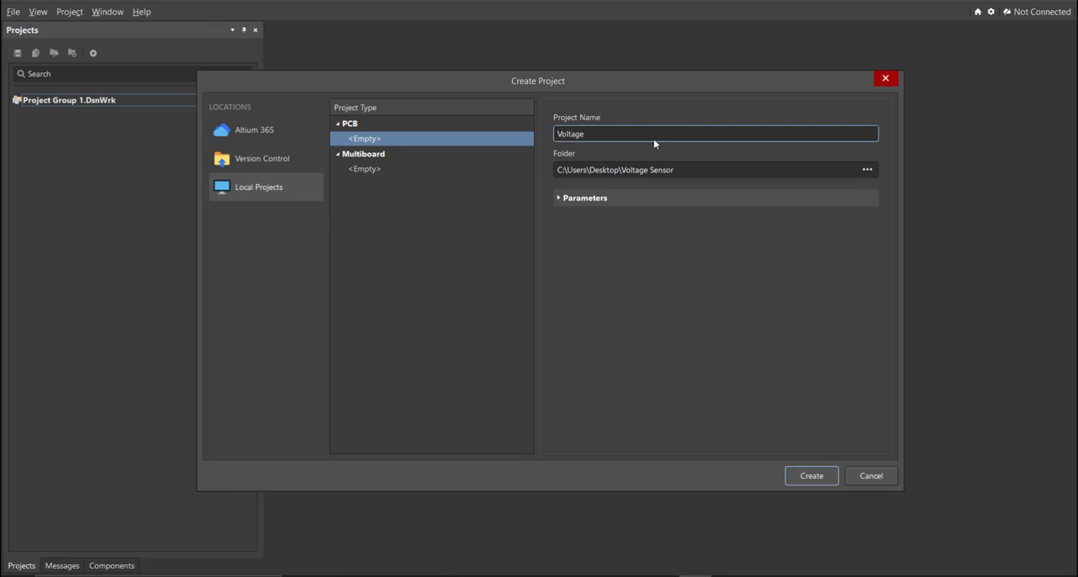
text(Sensor)
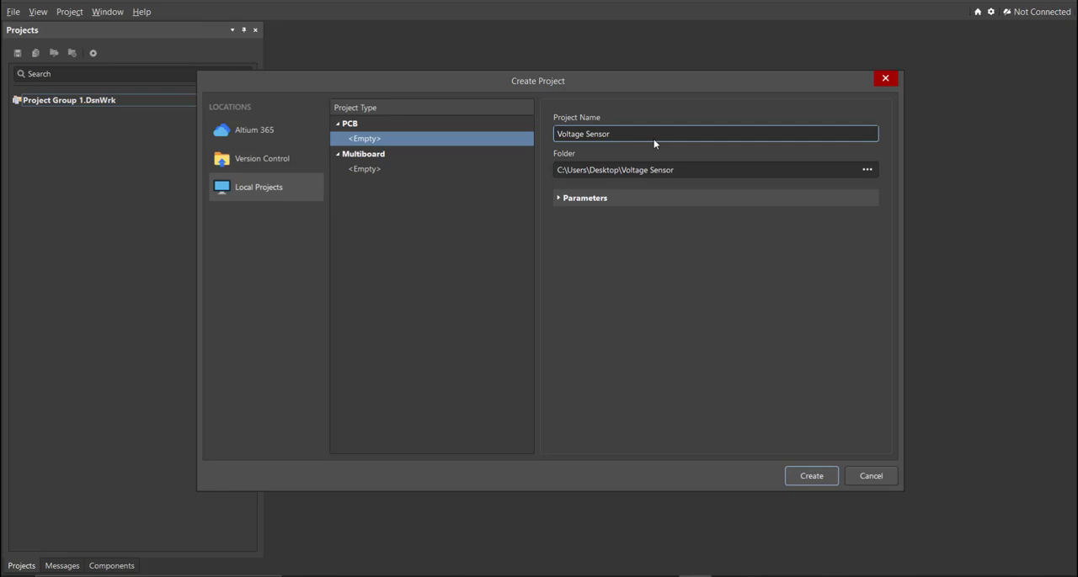
click(810, 476)
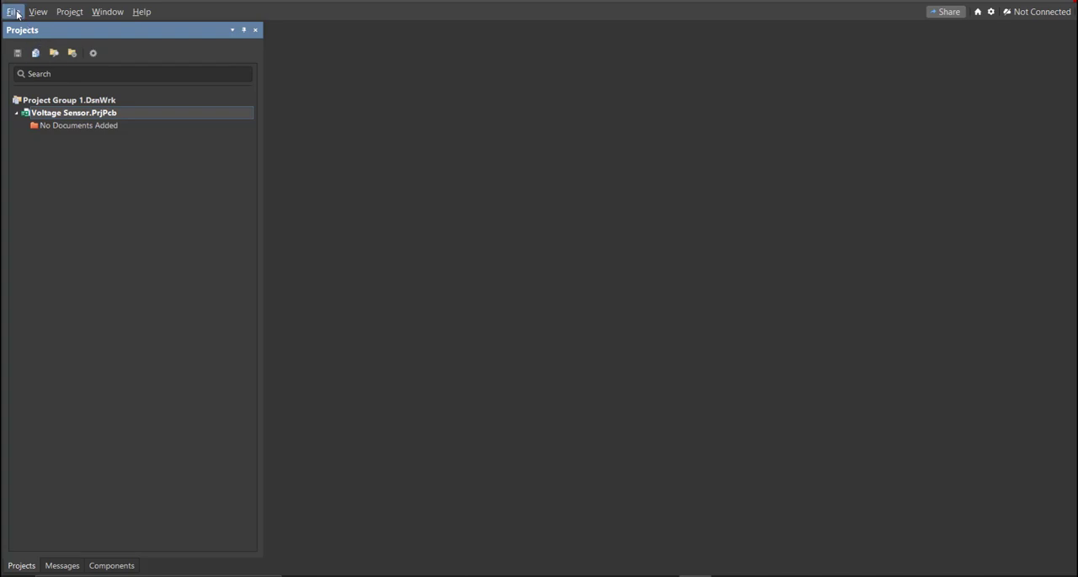
Add a new schematic sheet and save it as Voltage Sensor.SchDoc.
click(12, 11)
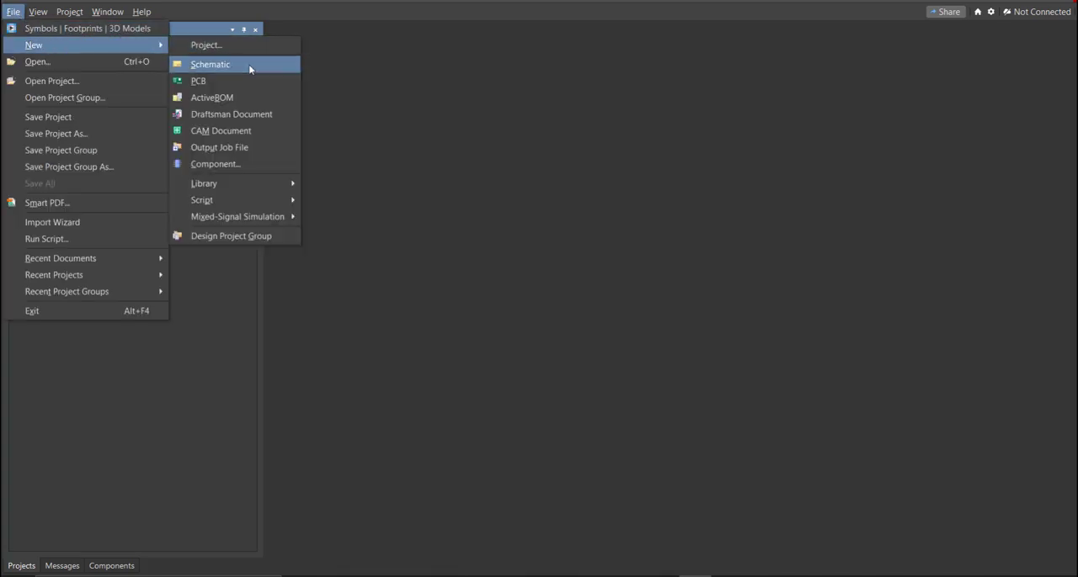
click(209, 64)
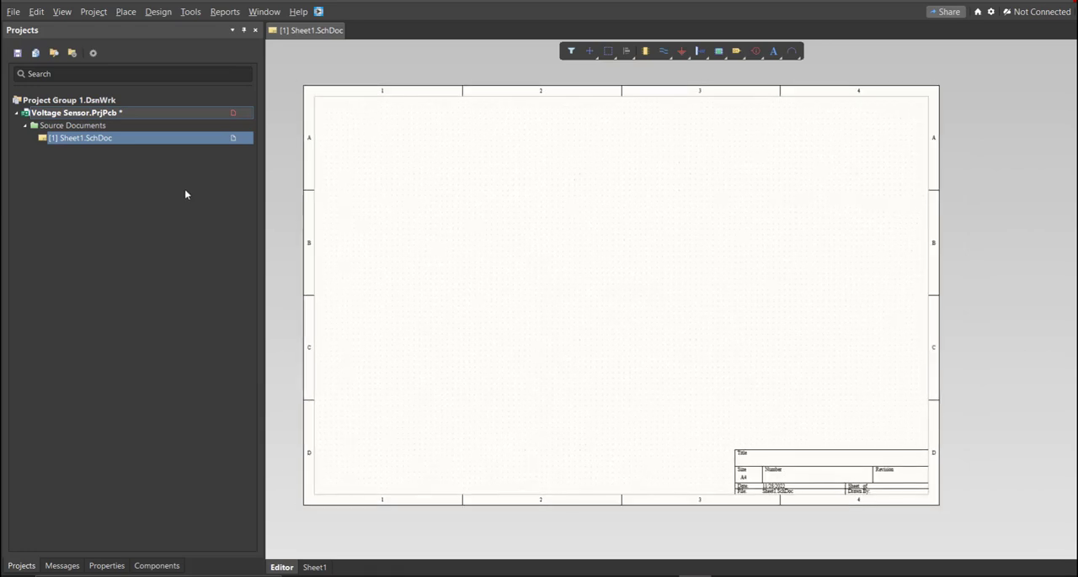
mouse_move(171, 168)
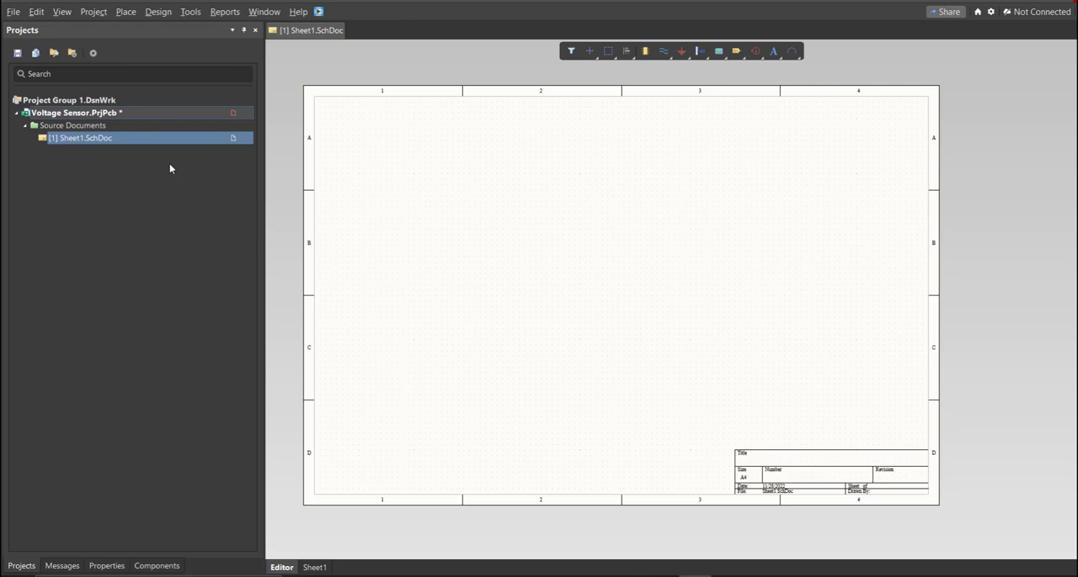
right_click(80, 138)
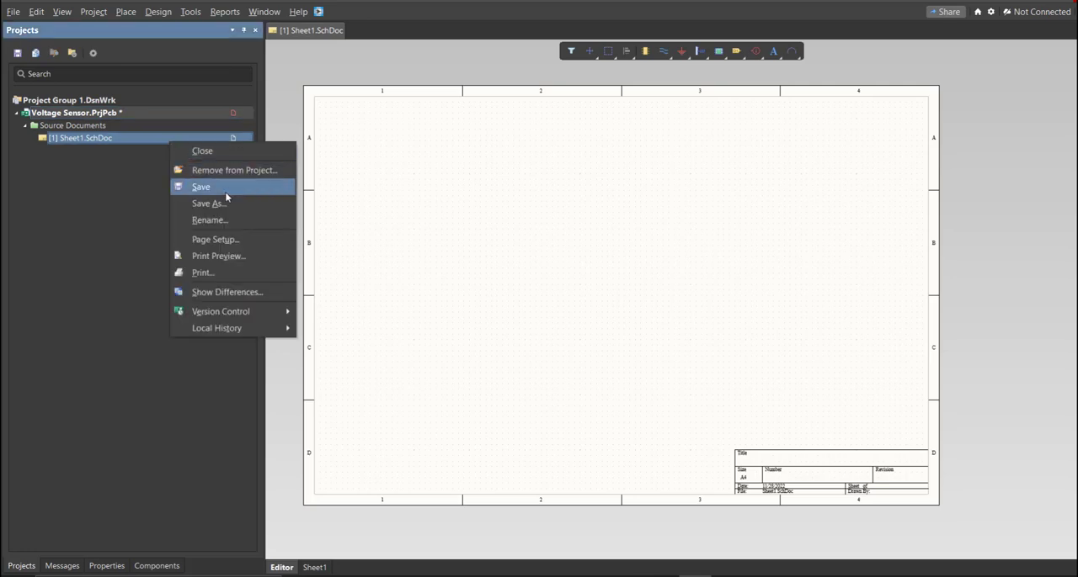
click(207, 203)
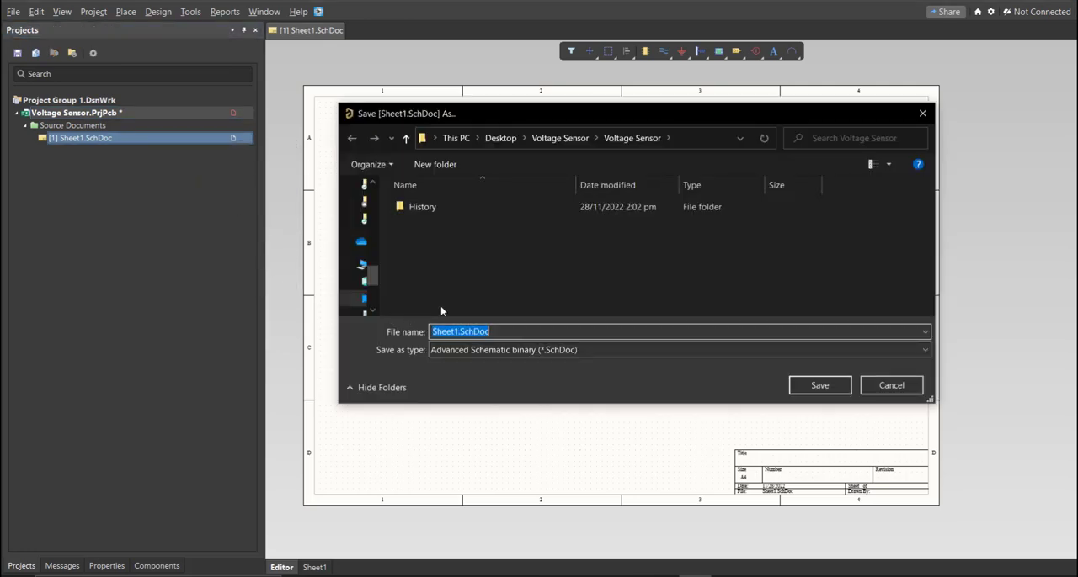
text(Voltage Sensor)
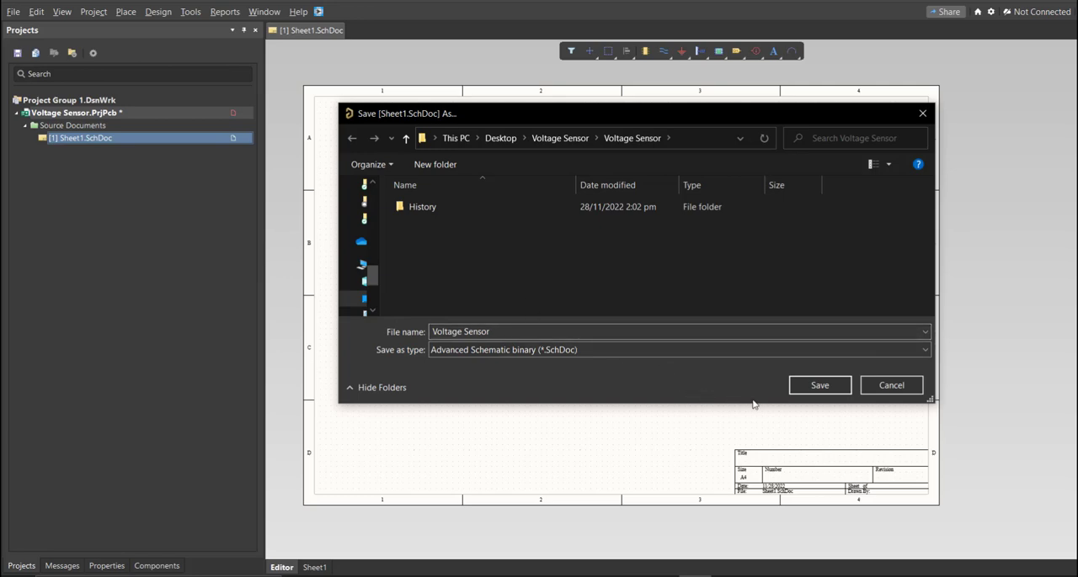
click(819, 384)
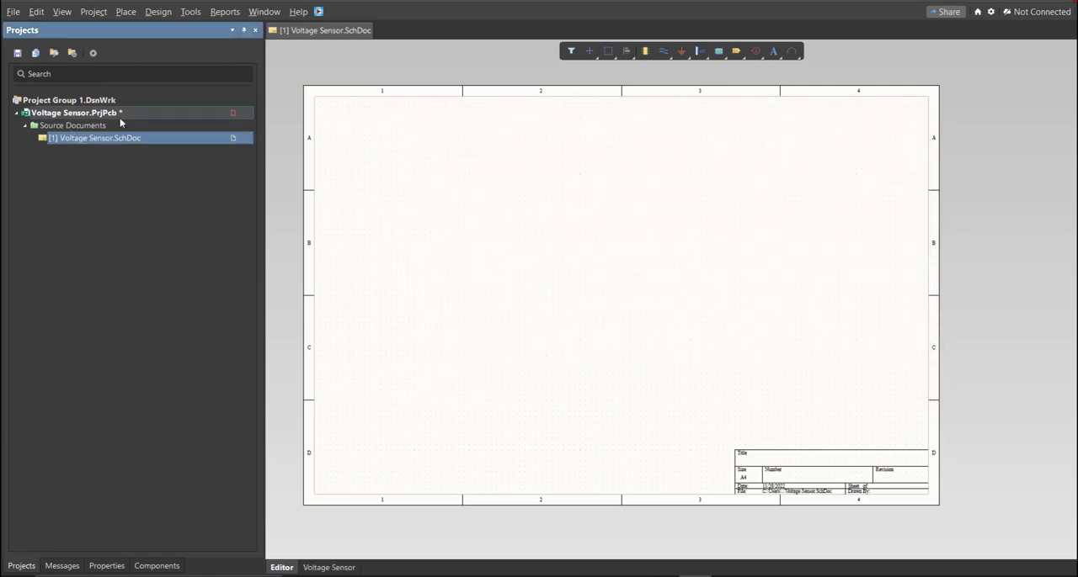
Add a schematic symbol library saved as Voltage Sensor and return to the project tree.
click(12, 11)
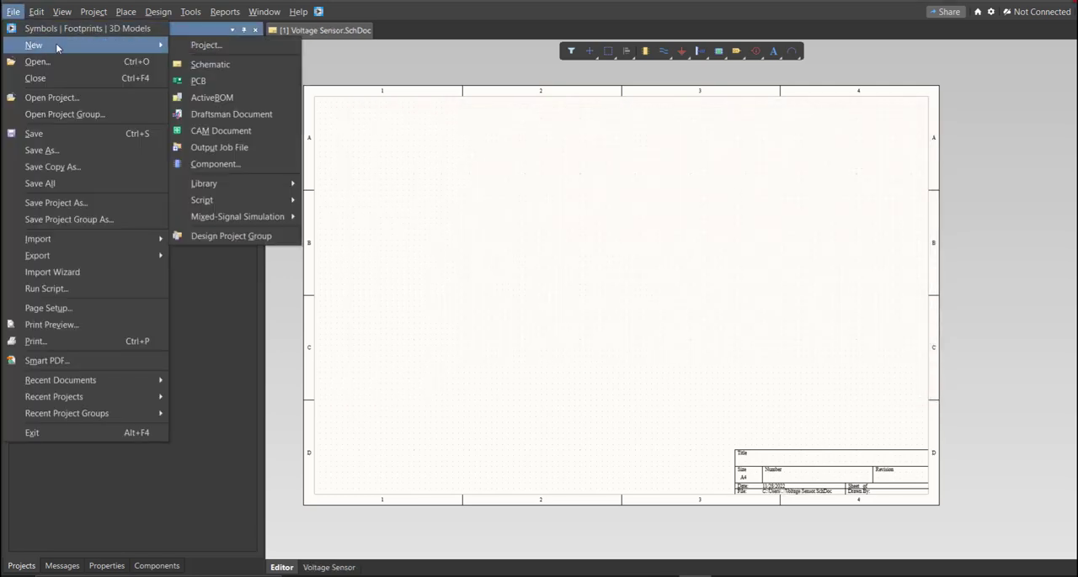
mouse_move(203, 183)
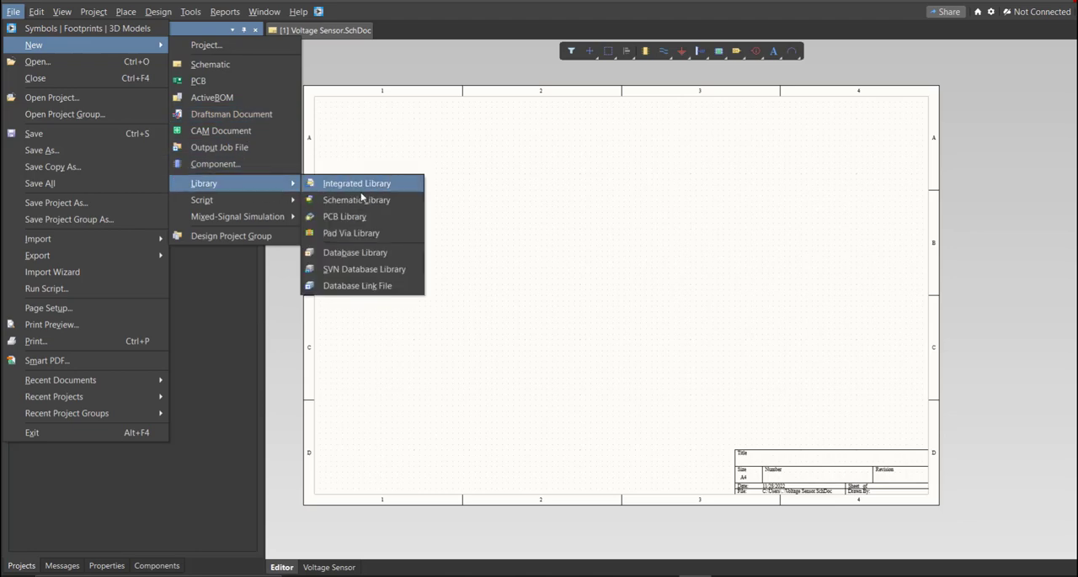
click(356, 200)
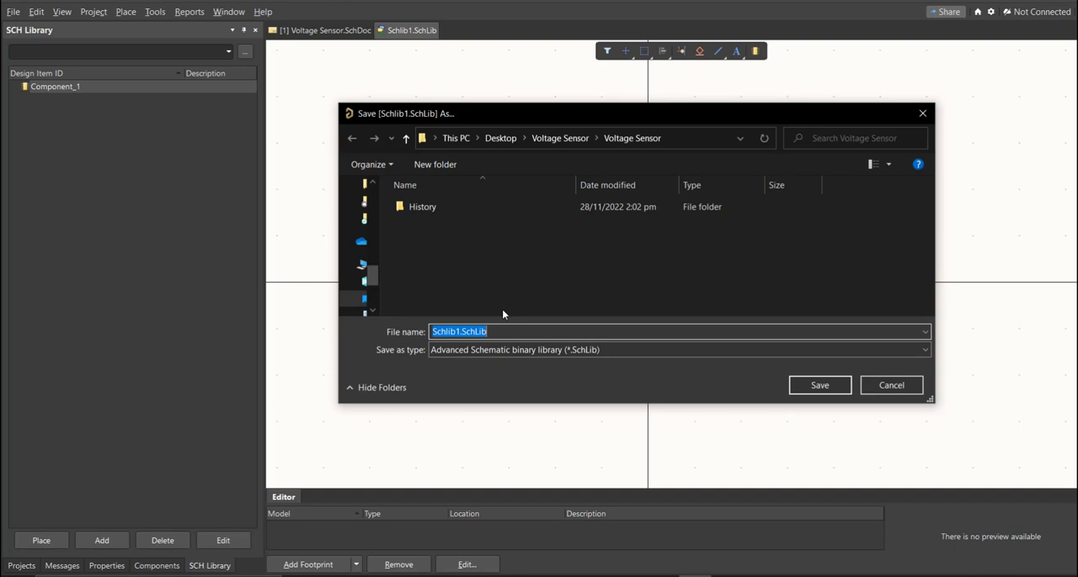
text(Voltage Sensor)
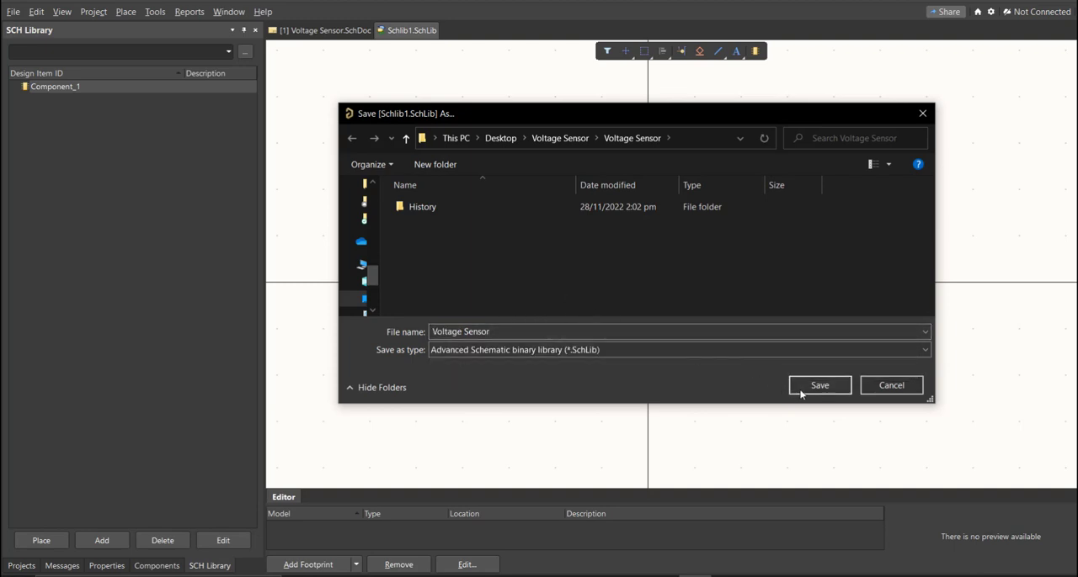
click(819, 385)
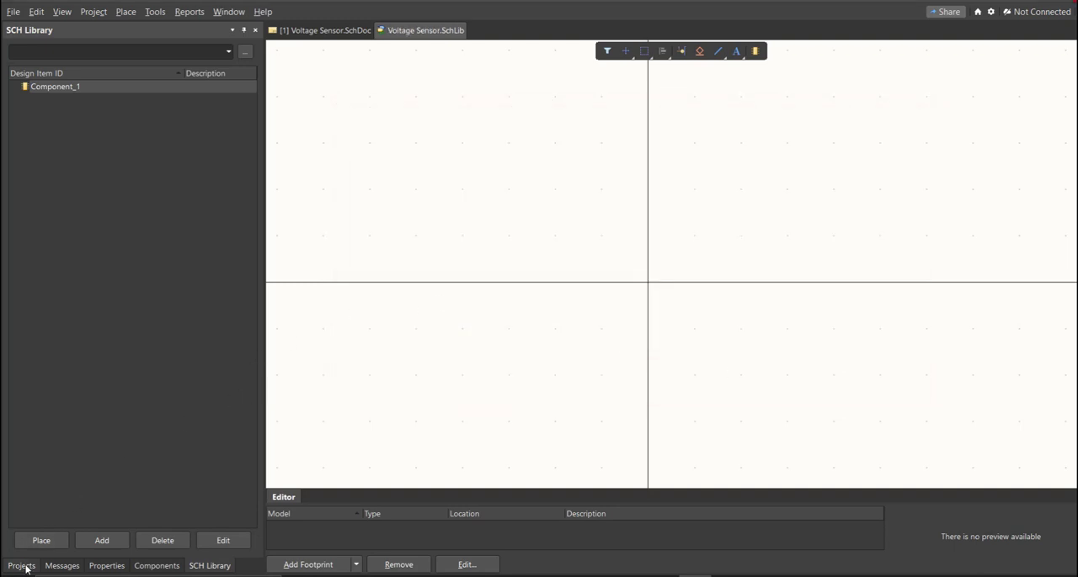
click(20, 565)
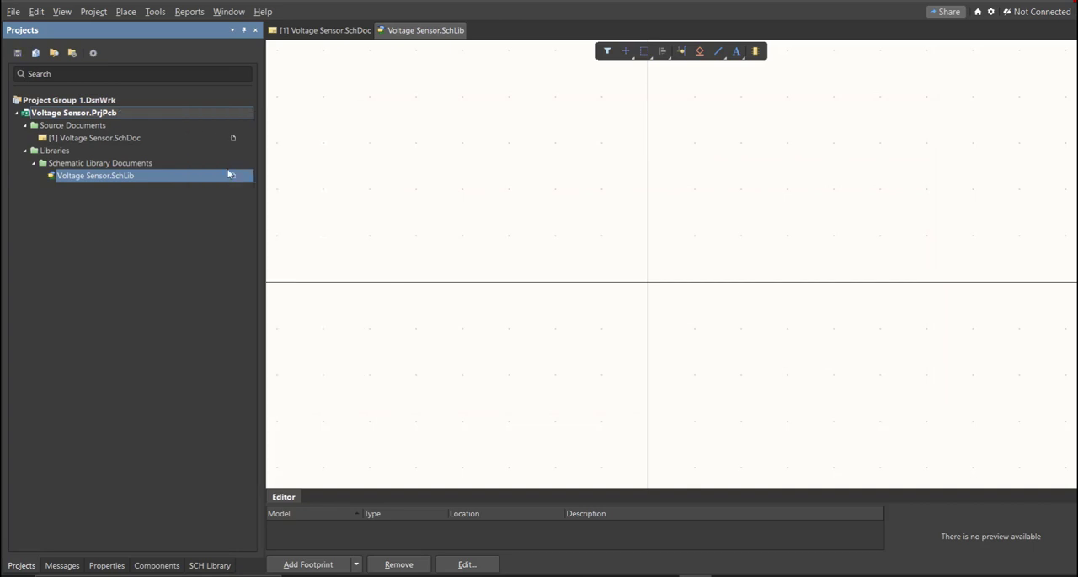
Add a PCB footprint library saved as Voltage Sensor and return to the project tree.
click(12, 11)
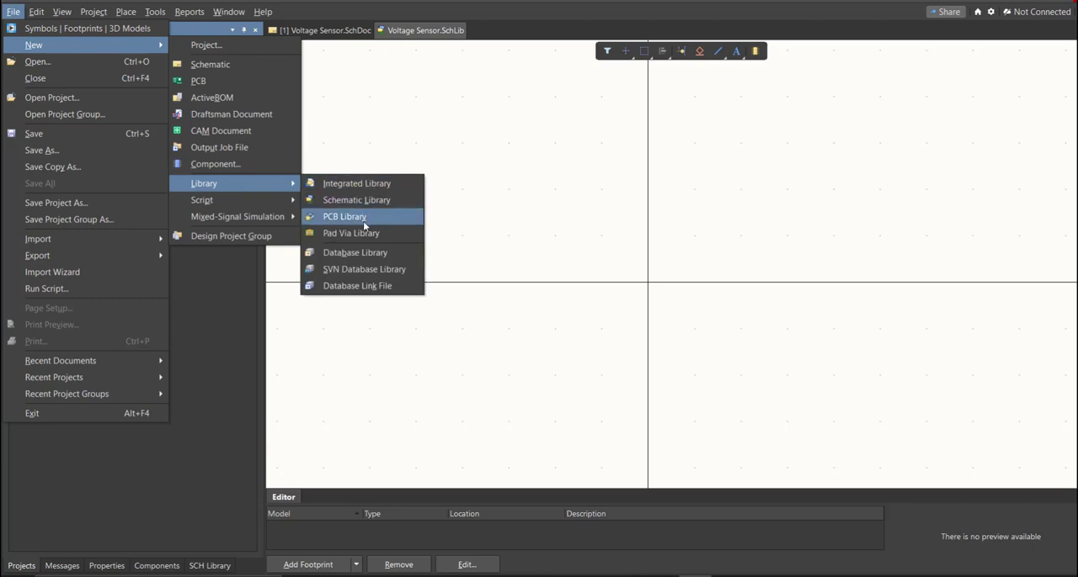
click(344, 217)
text(Voltage Sensor)
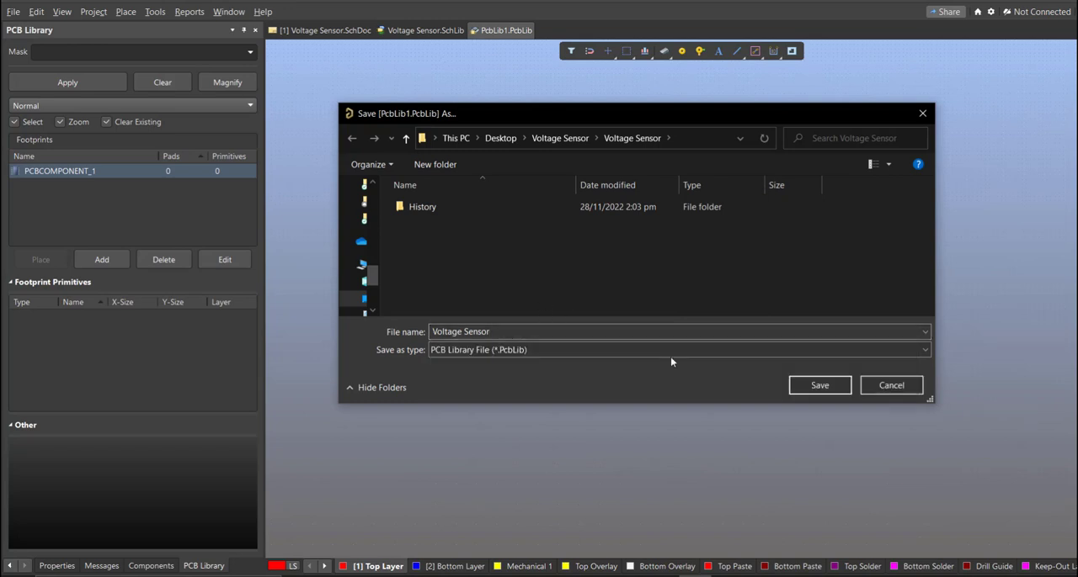
click(819, 386)
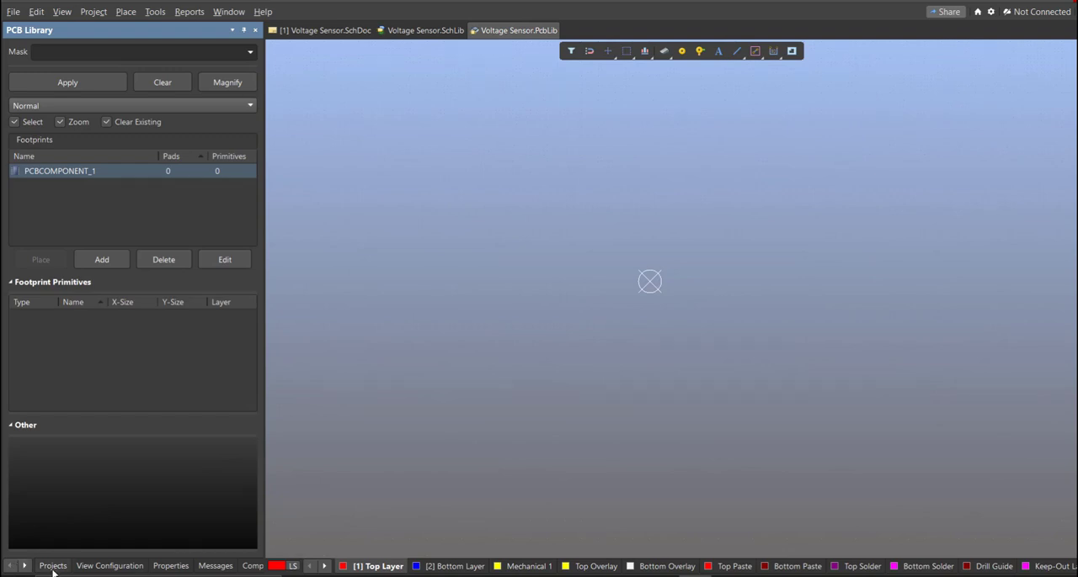
click(52, 566)
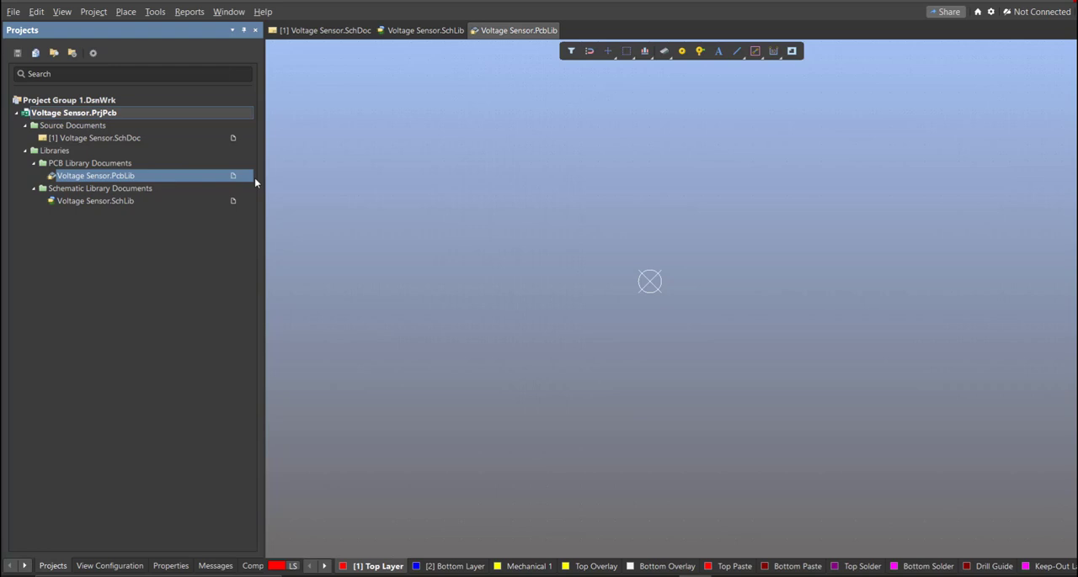
Switch to the Voltage Sensor schematic and ready the Library Loader part search.
click(317, 30)
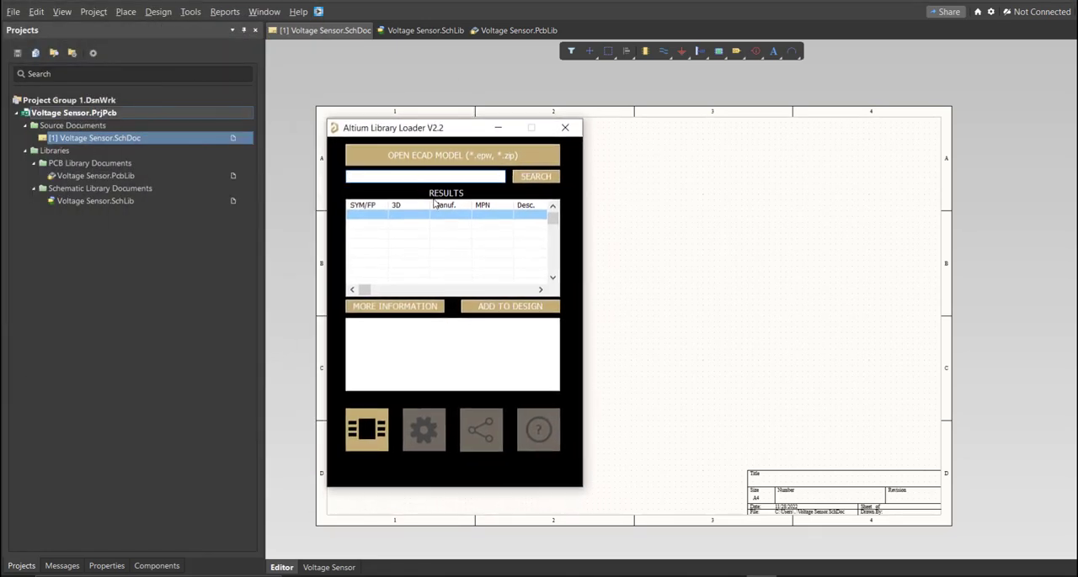
click(425, 176)
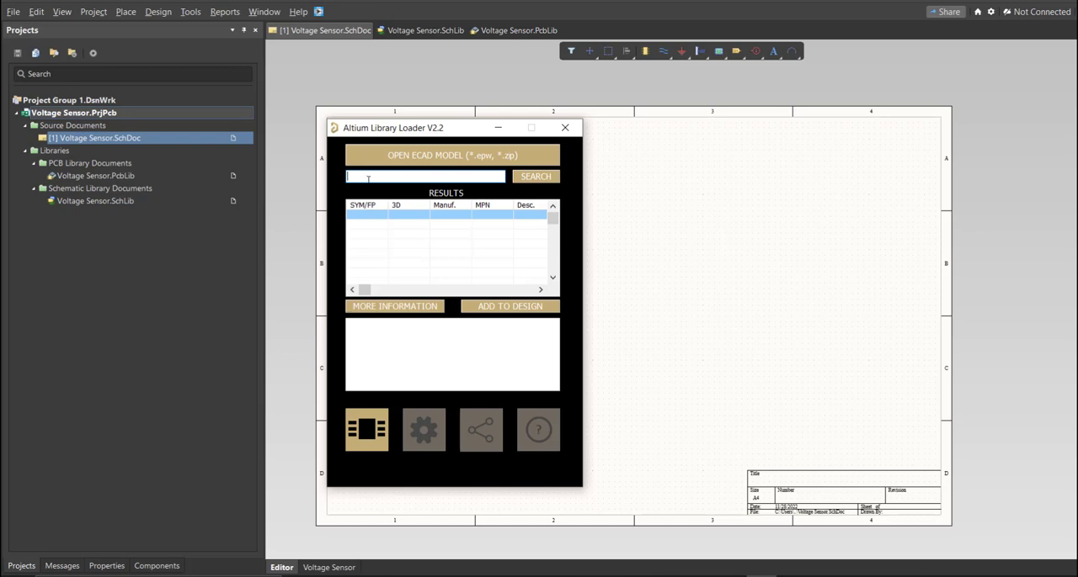
mouse_move(386, 191)
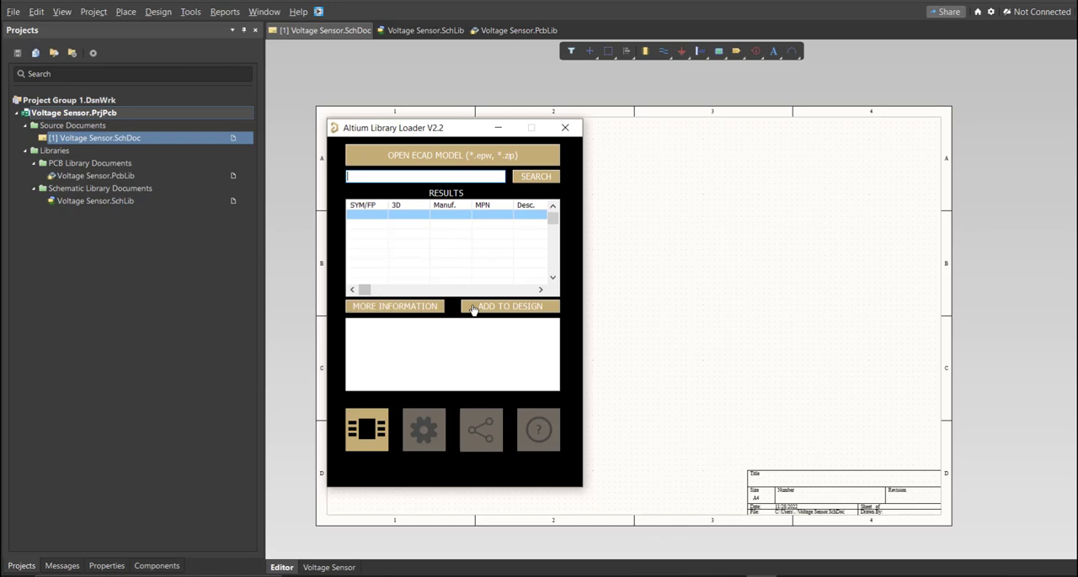
mouse_move(769, 275)
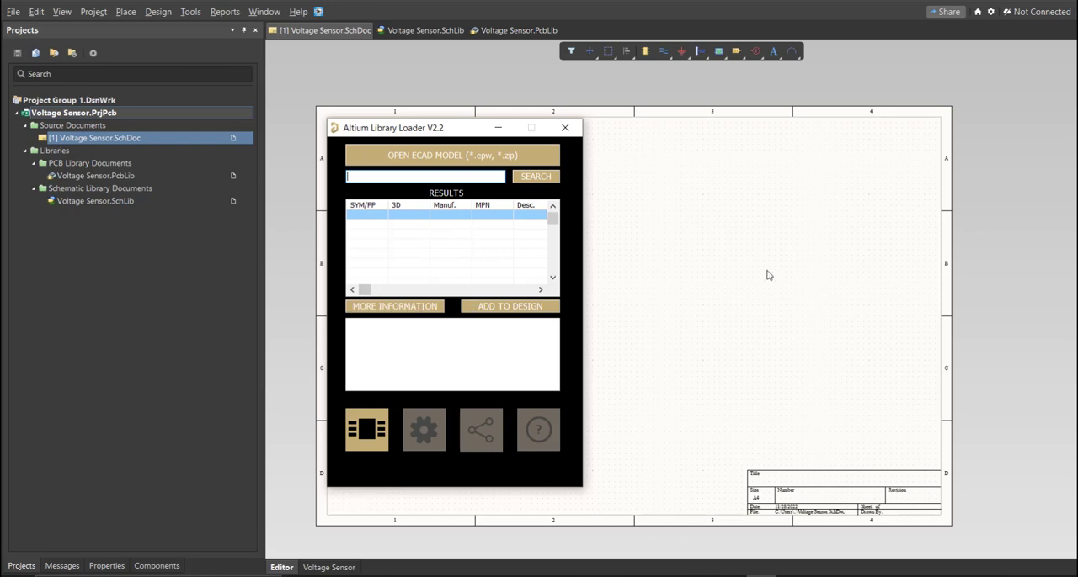
mouse_move(645, 291)
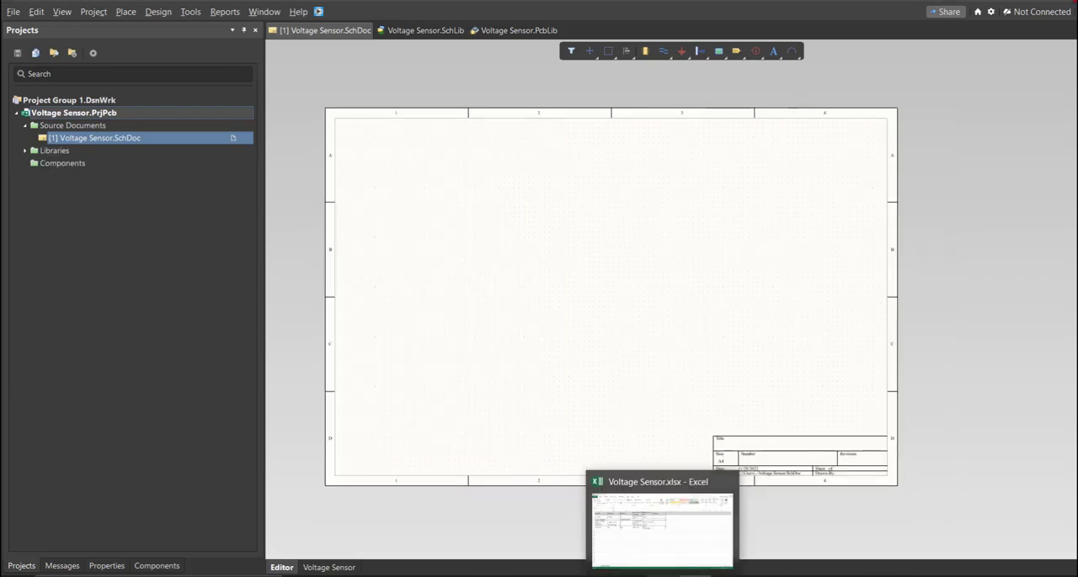
Widen the part number columns and pick the resistor's part number in cell D2 for copying.
click(660, 535)
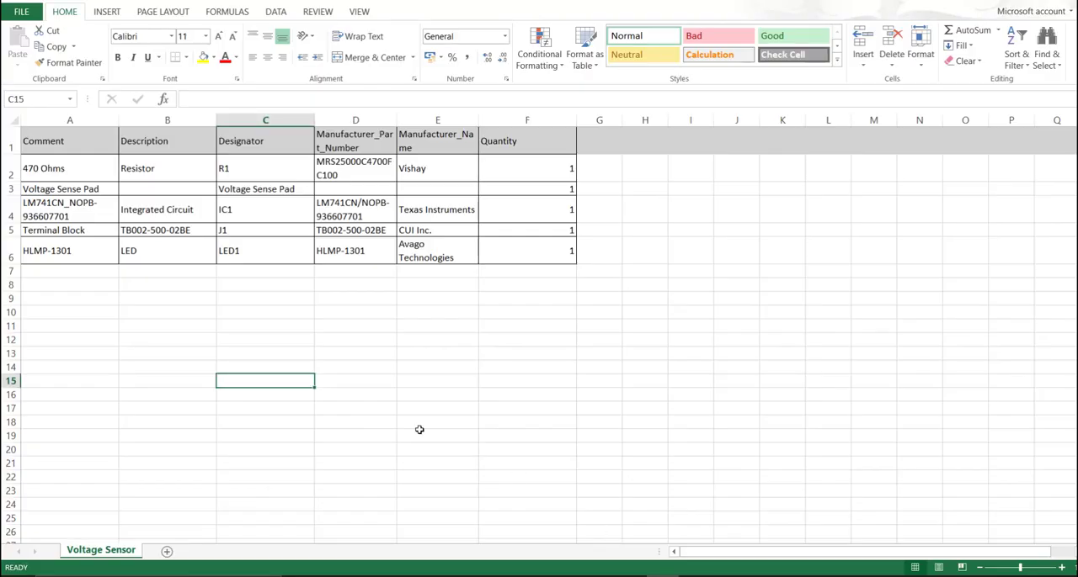
click(437, 435)
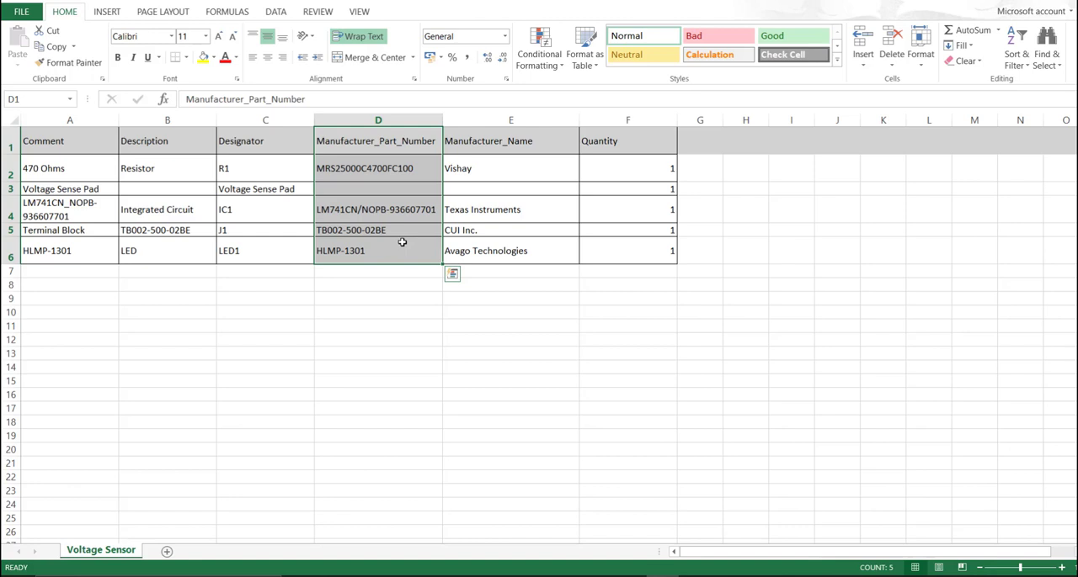
click(377, 167)
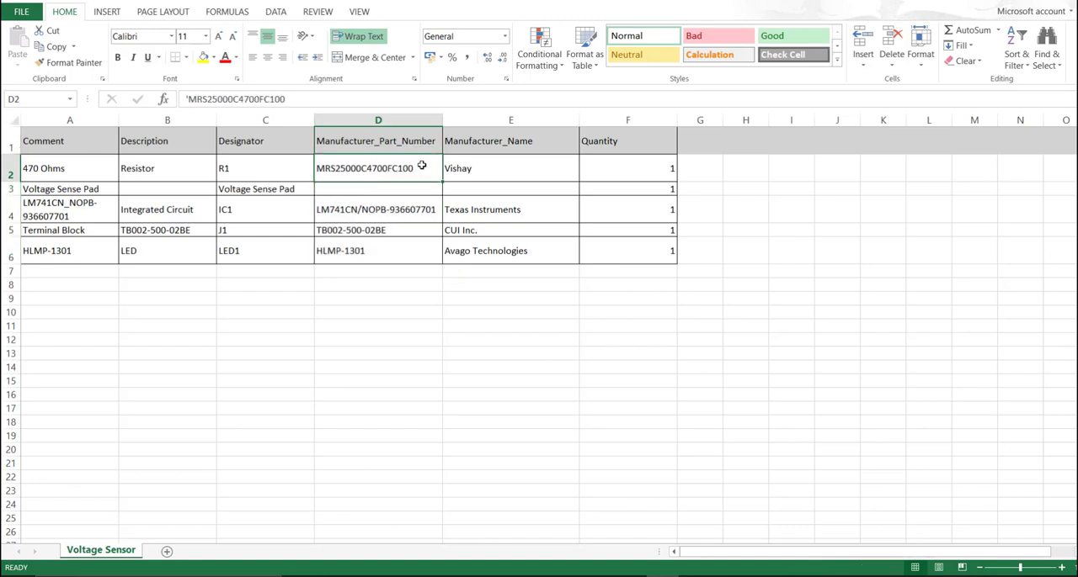
double_click(365, 168)
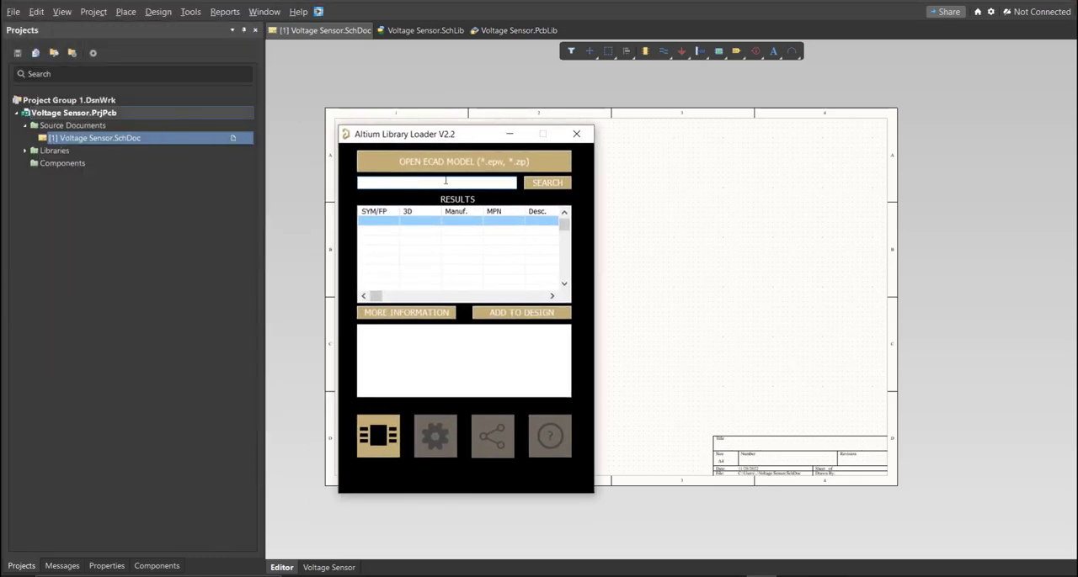
Search MRS25000C4700FC100 and add the Vishay resistor to the design.
text(MRS25000C4700FC100)
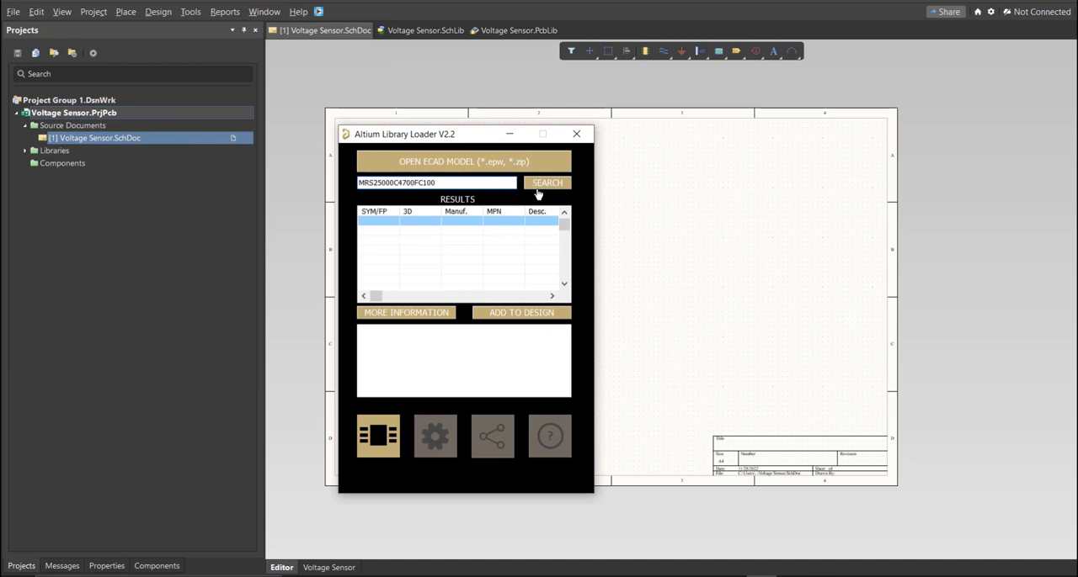
click(546, 182)
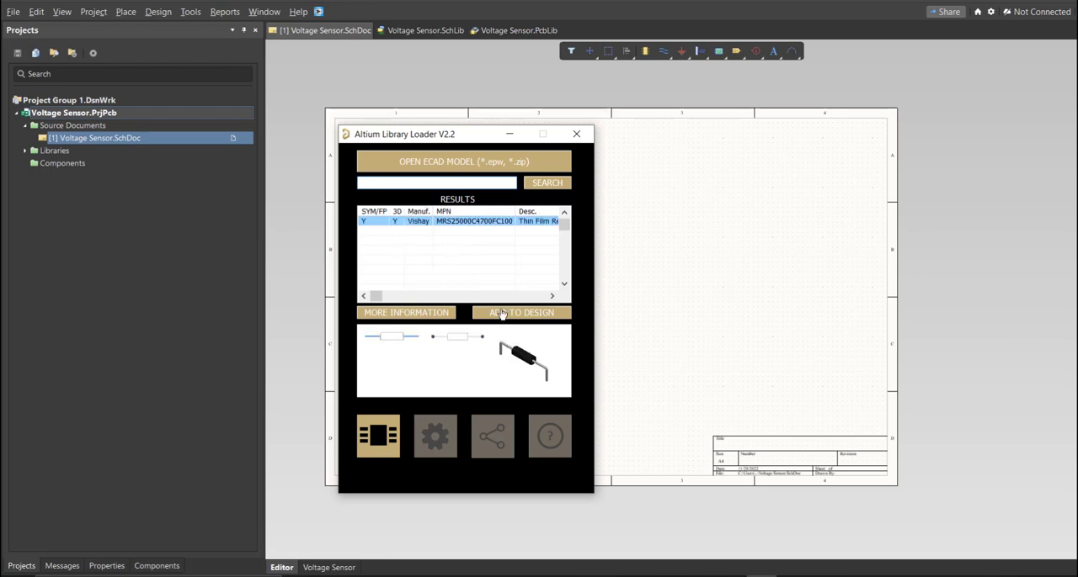
click(518, 312)
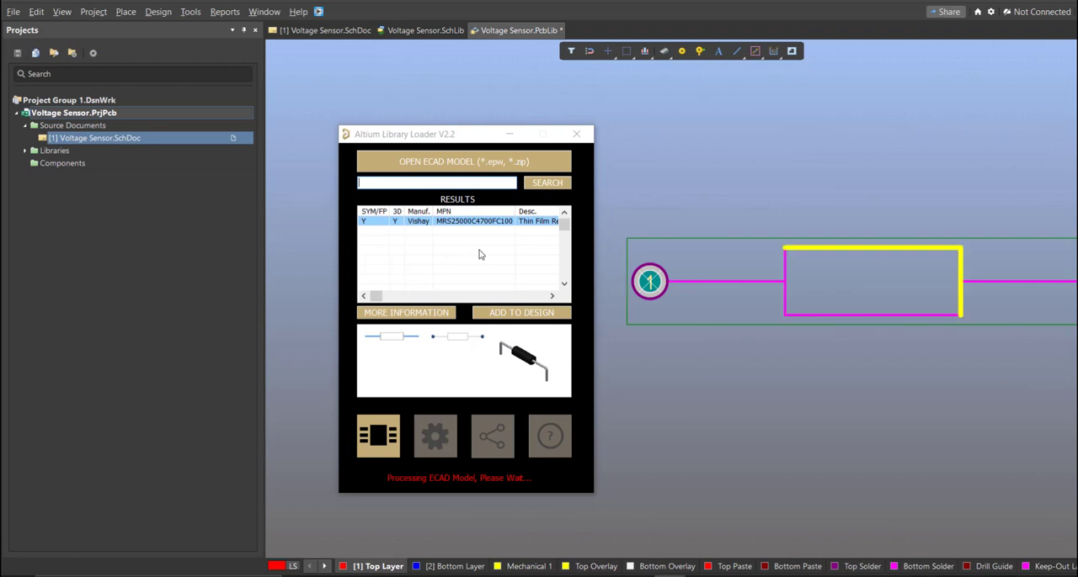
click(520, 312)
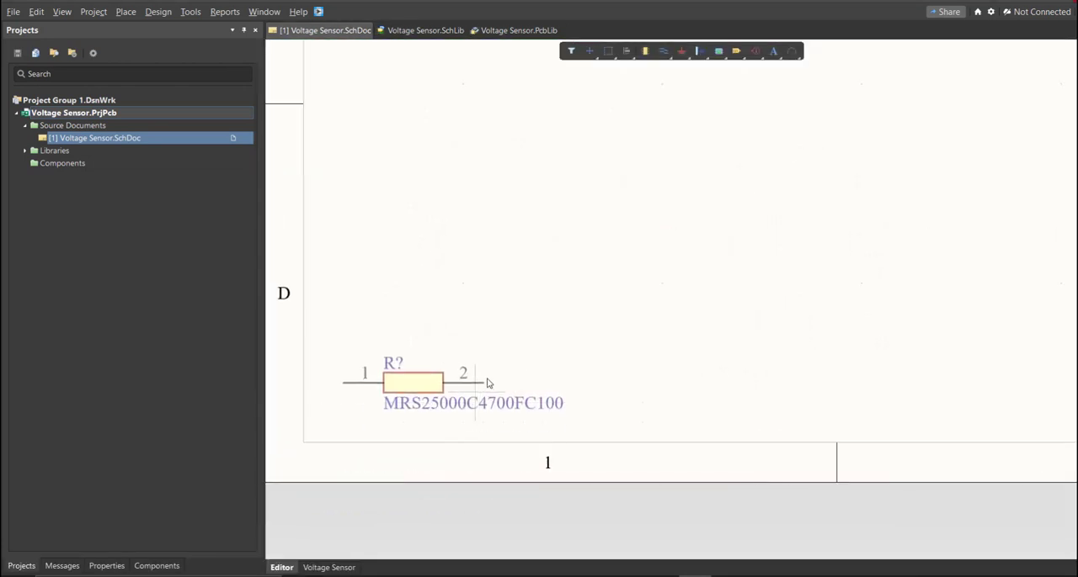
Drop the imported resistor, then set the library part's comment to 470 Ohms.
click(421, 30)
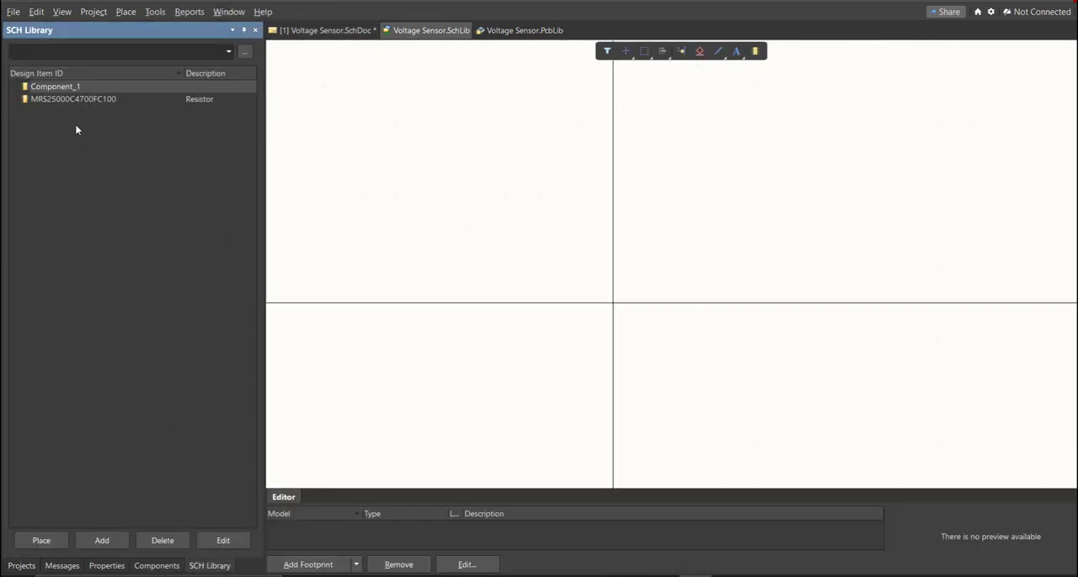
click(76, 99)
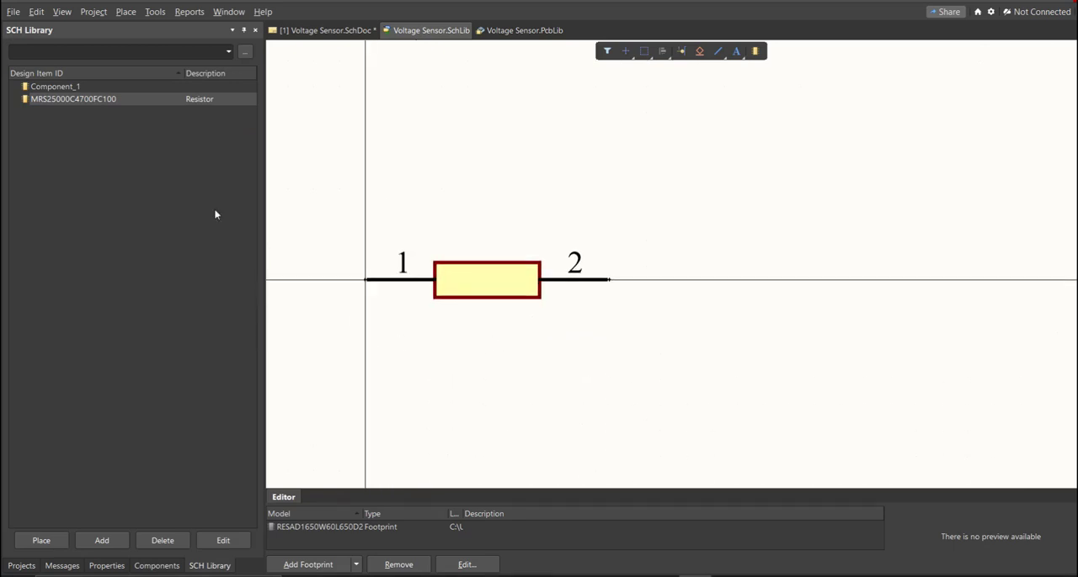
click(55, 88)
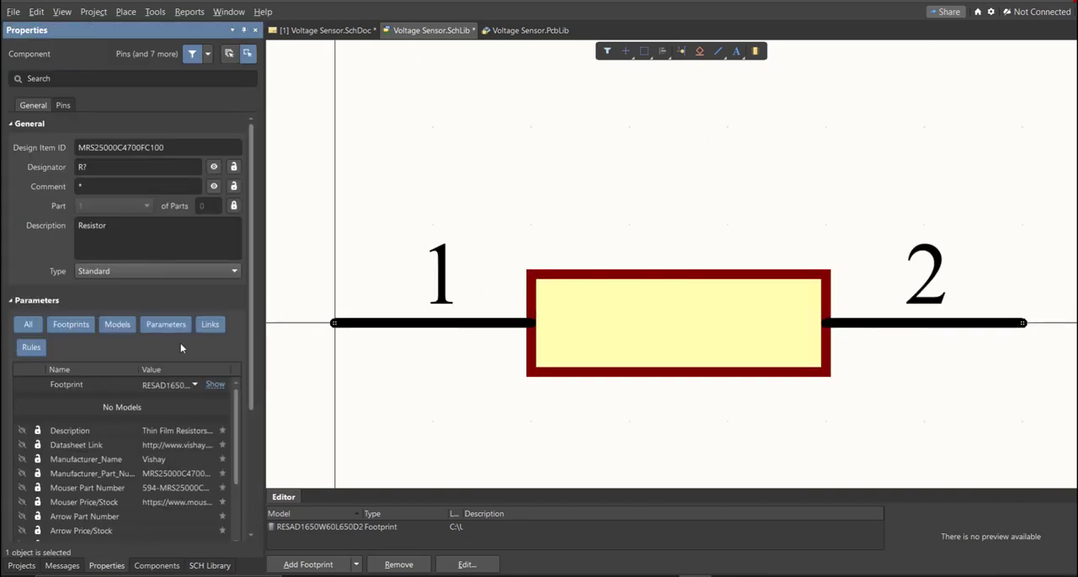
click(137, 186)
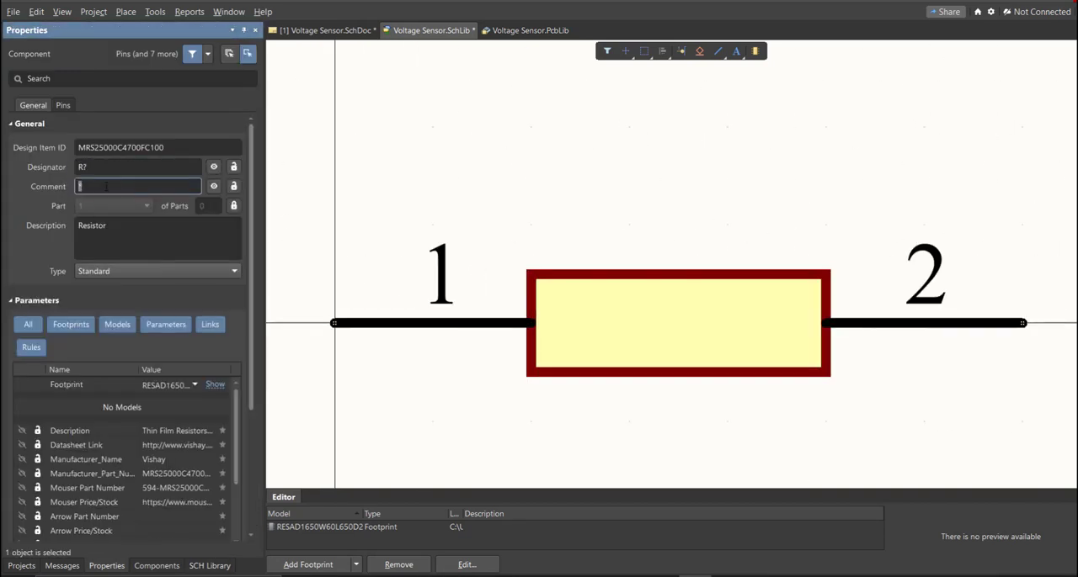
text(47 O)
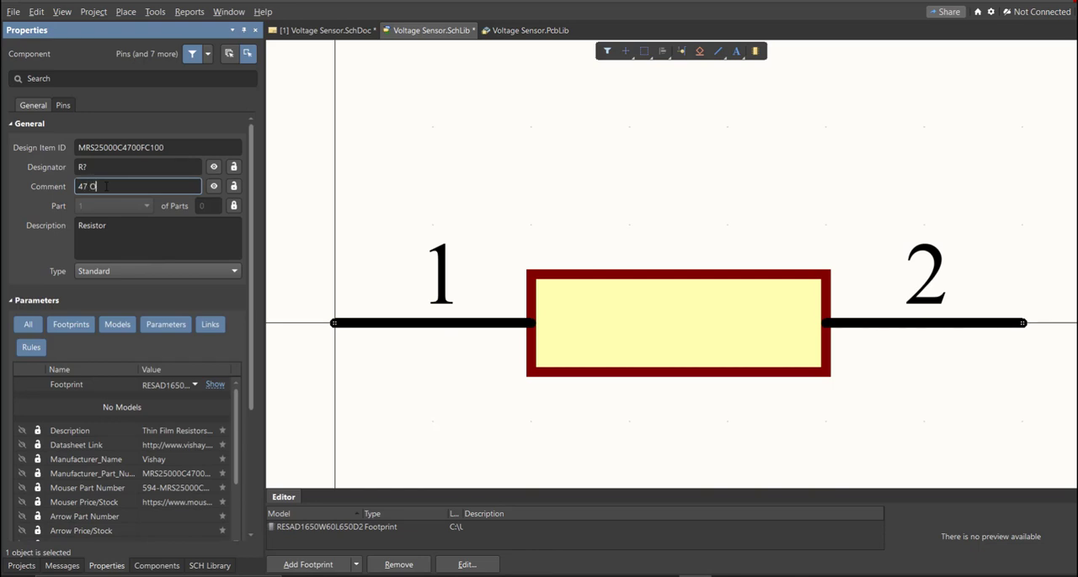
text(hms)
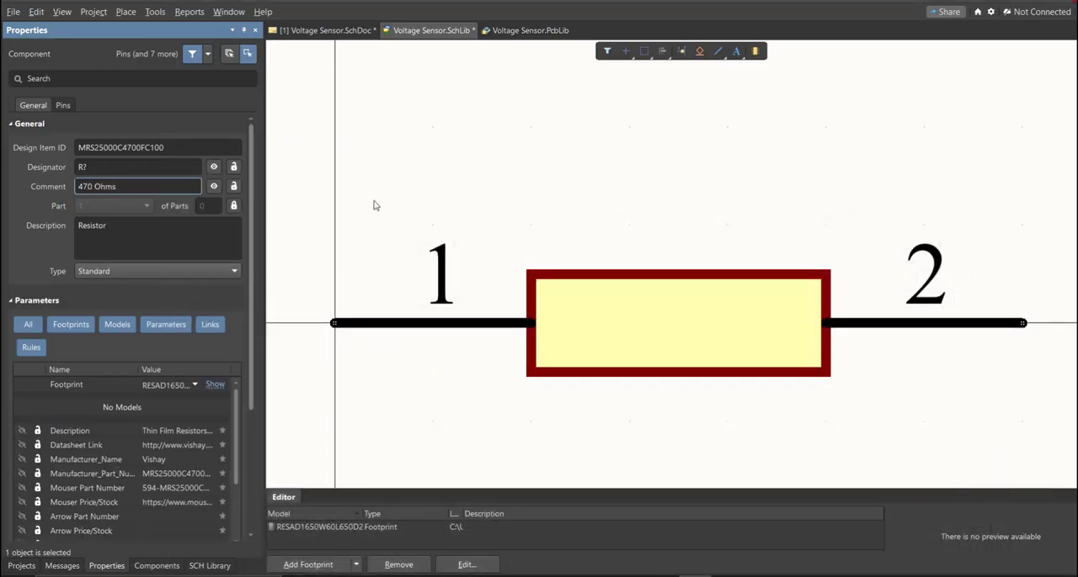
click(201, 566)
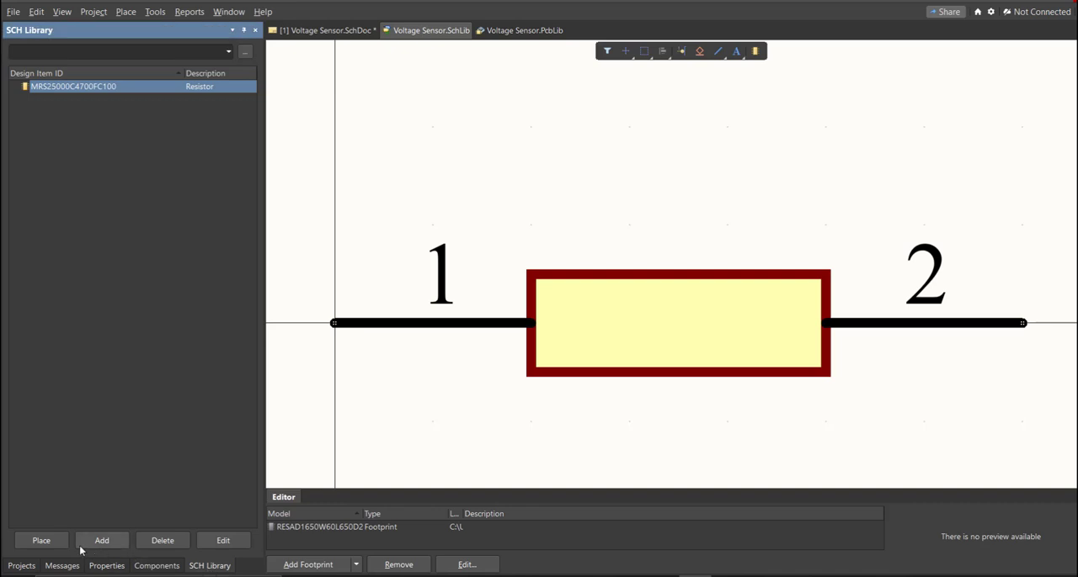
Place the updated 470 Ohms resistor on the Voltage Sensor schematic.
click(331, 31)
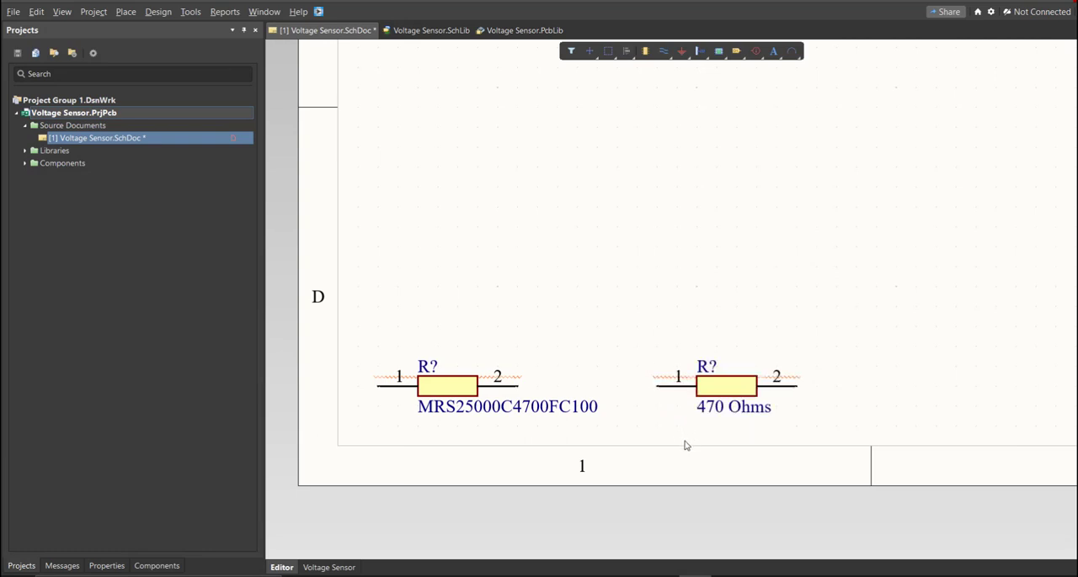
click(447, 383)
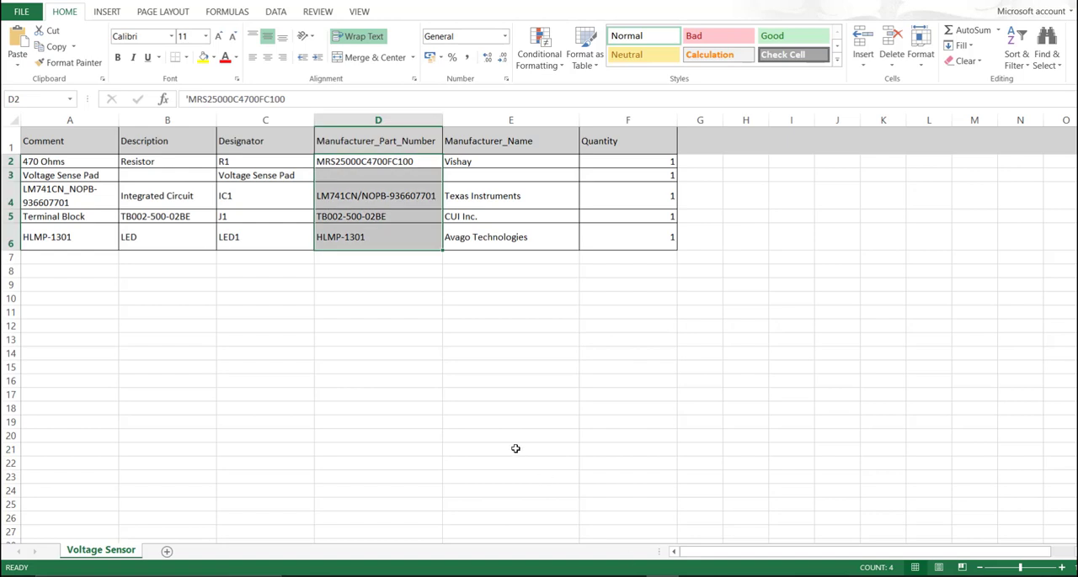
Select the remaining part numbers in the bill of materials.
click(378, 141)
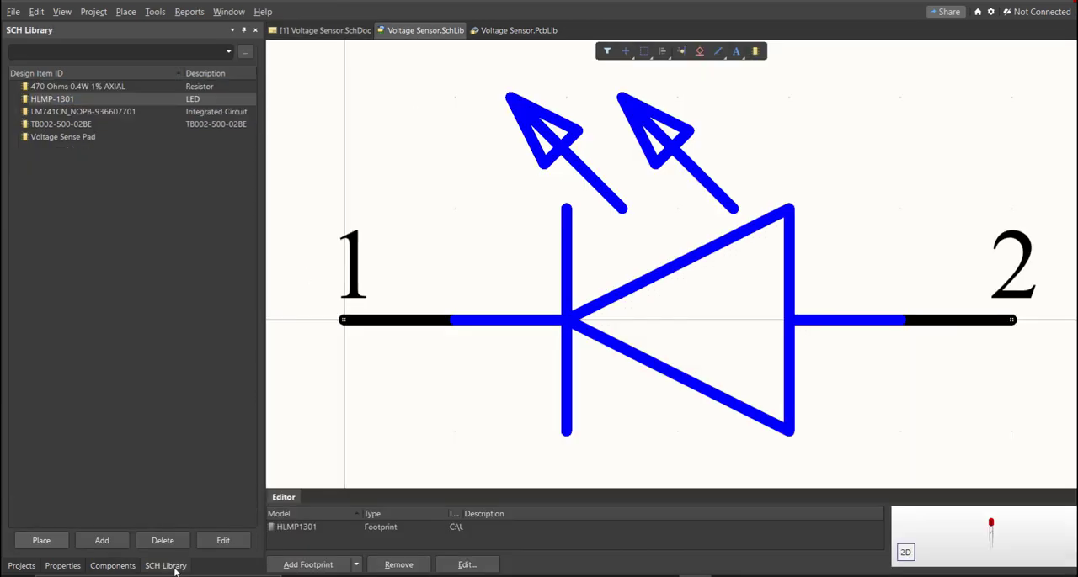
click(52, 99)
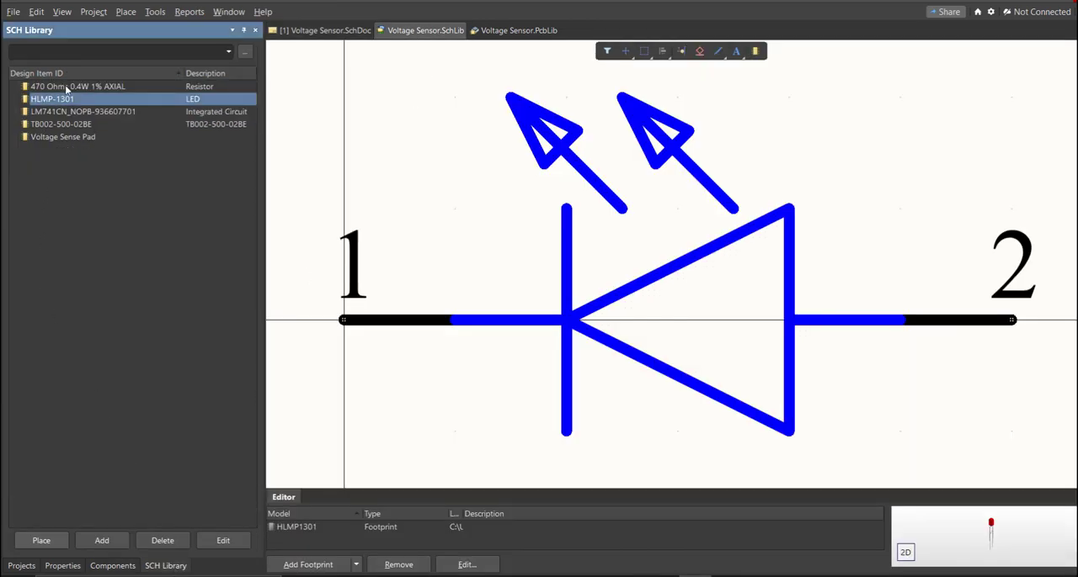
click(75, 85)
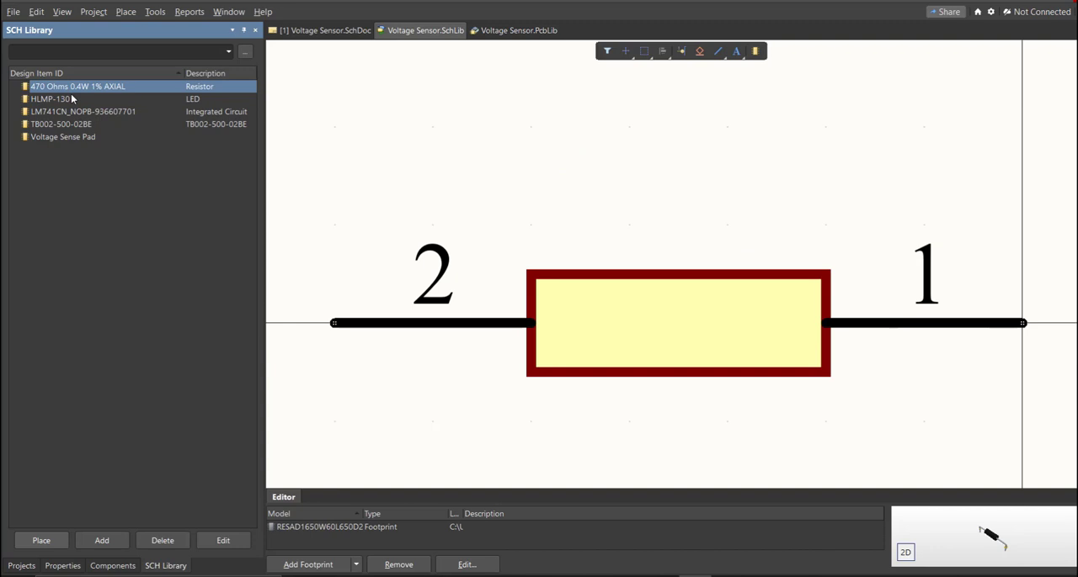
click(84, 111)
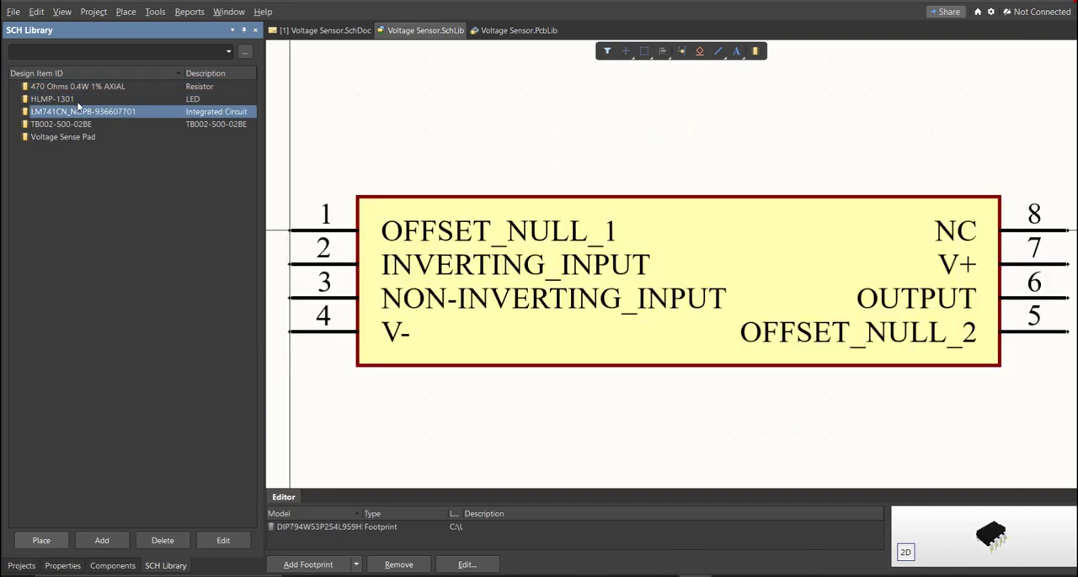
click(59, 137)
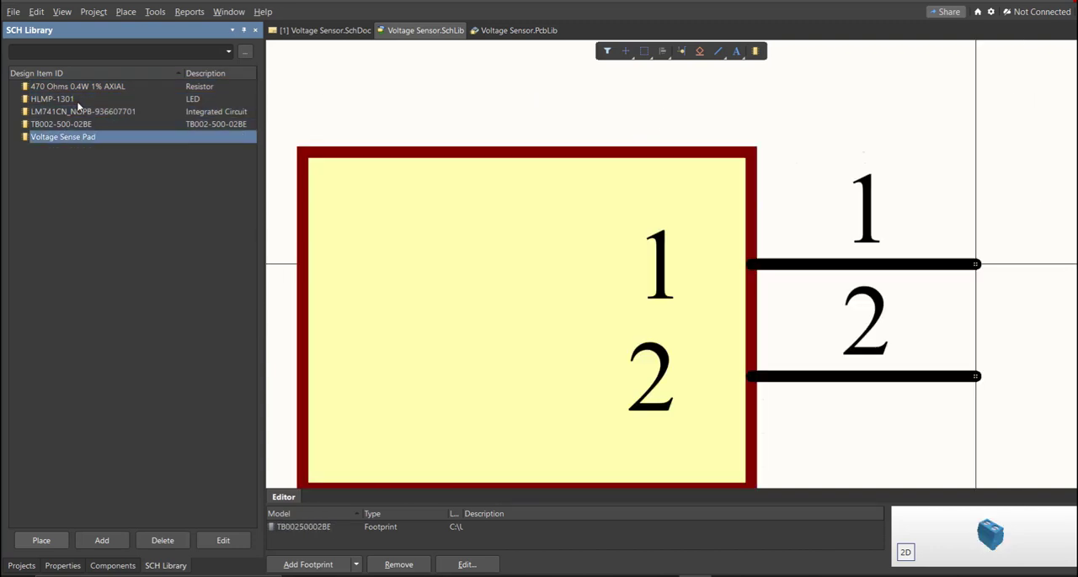
click(84, 111)
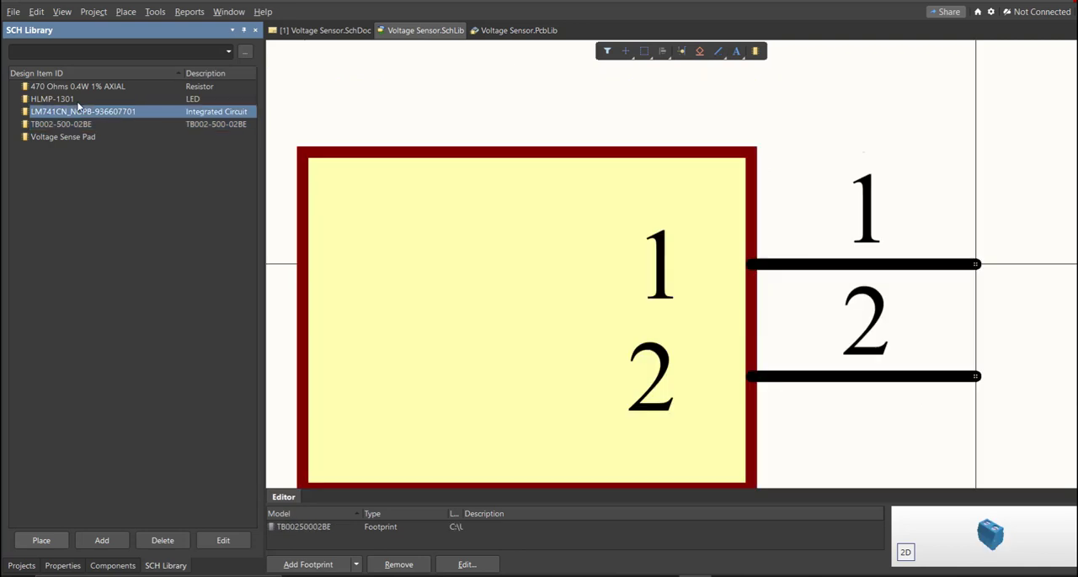
click(53, 99)
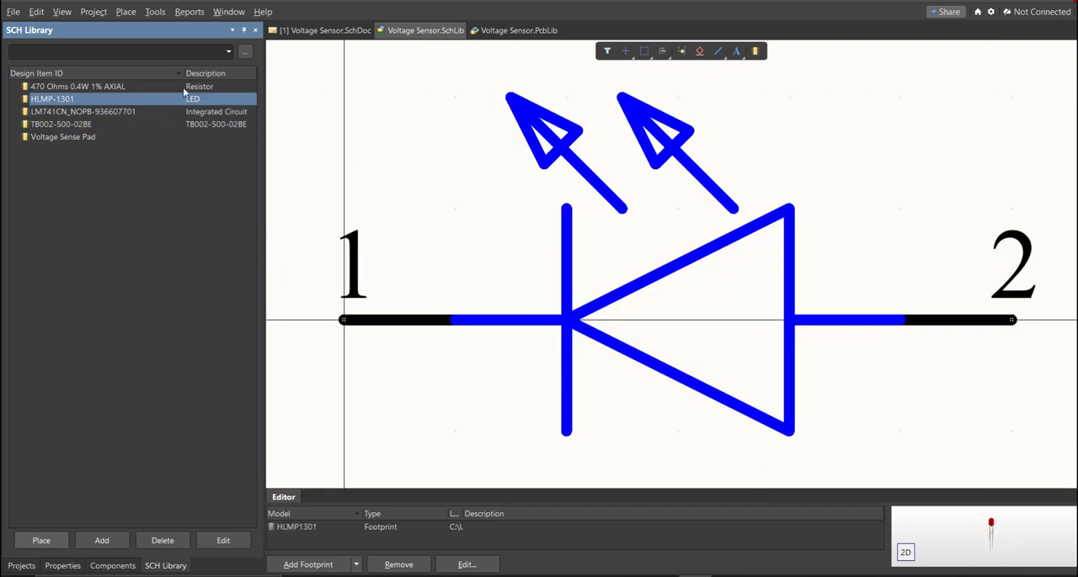
click(320, 31)
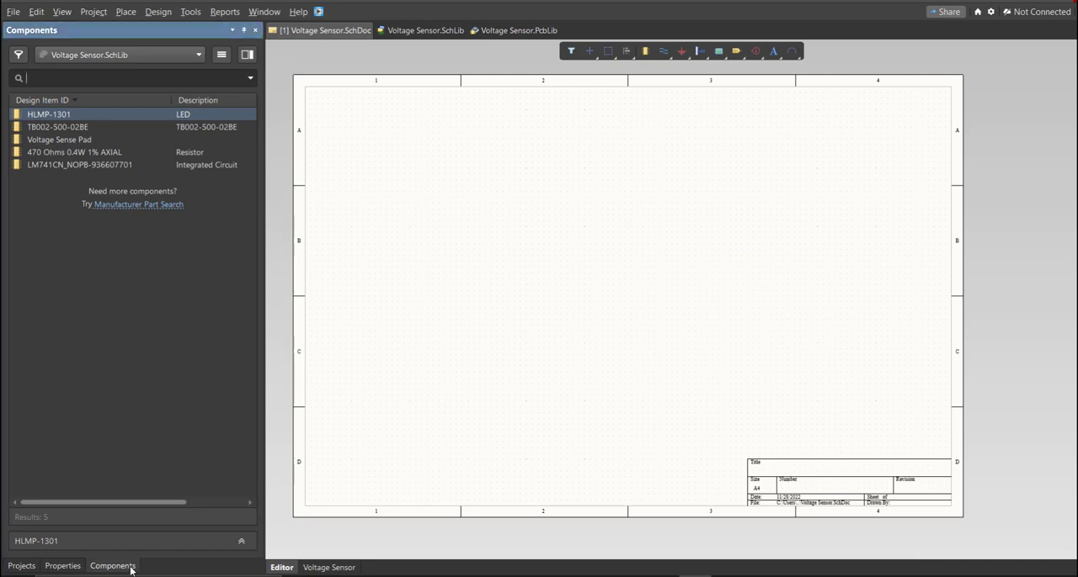
mouse_move(397, 445)
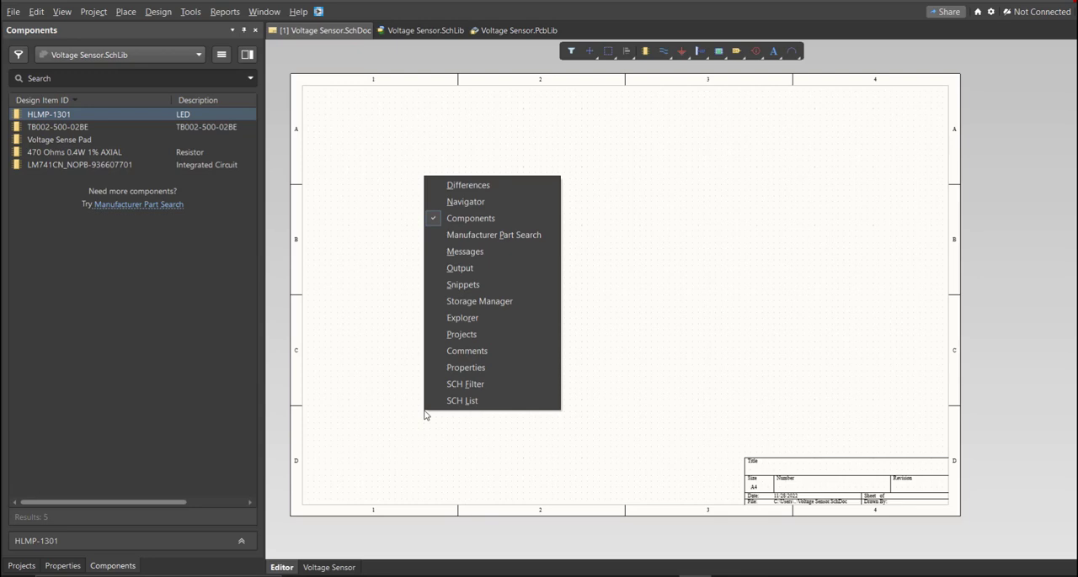
mouse_move(488, 218)
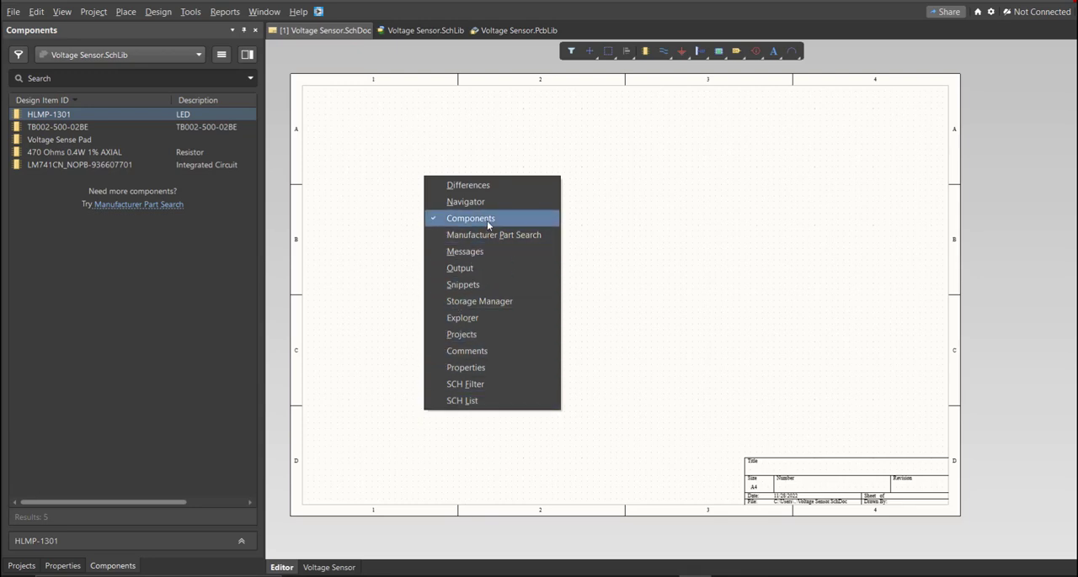
Place the library parts on the sheet and set the terminal block's designator to J1.
click(471, 218)
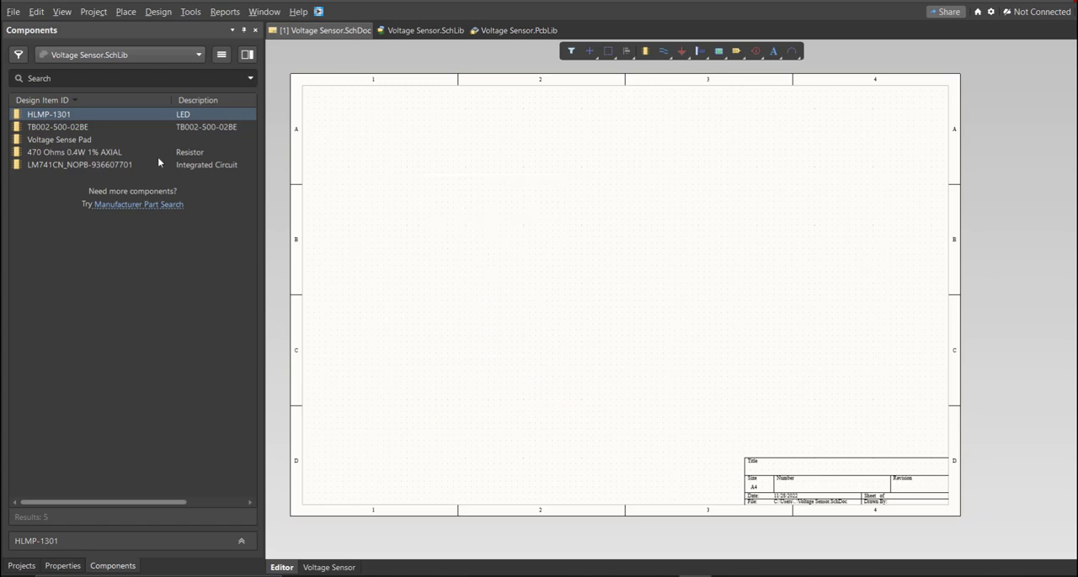
click(335, 278)
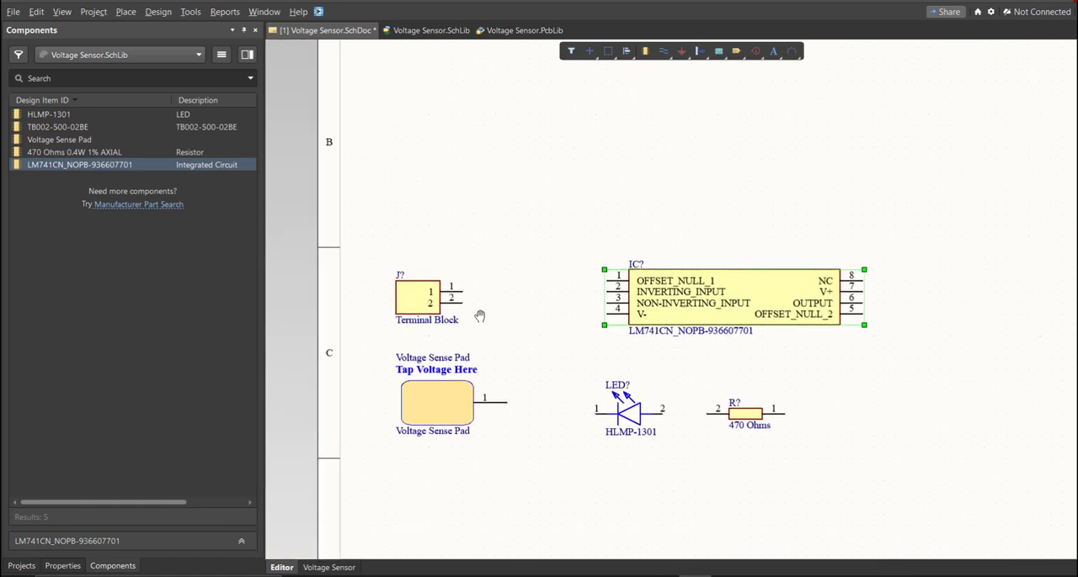
click(419, 301)
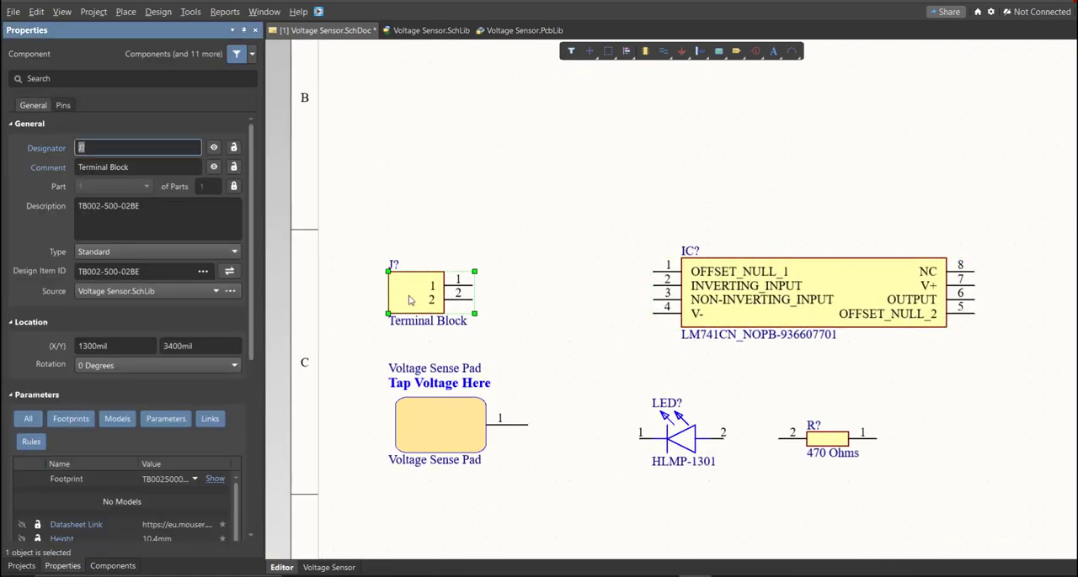
text(J1)
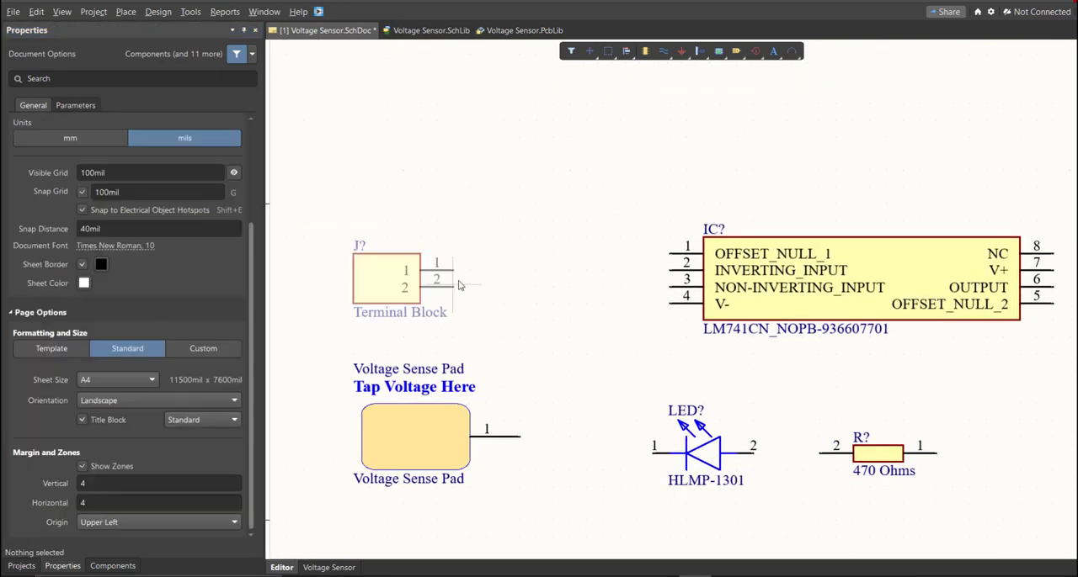
Annotate the schematic so the parts become IC1, J1, LED1 and R1, applying the ECO.
click(191, 11)
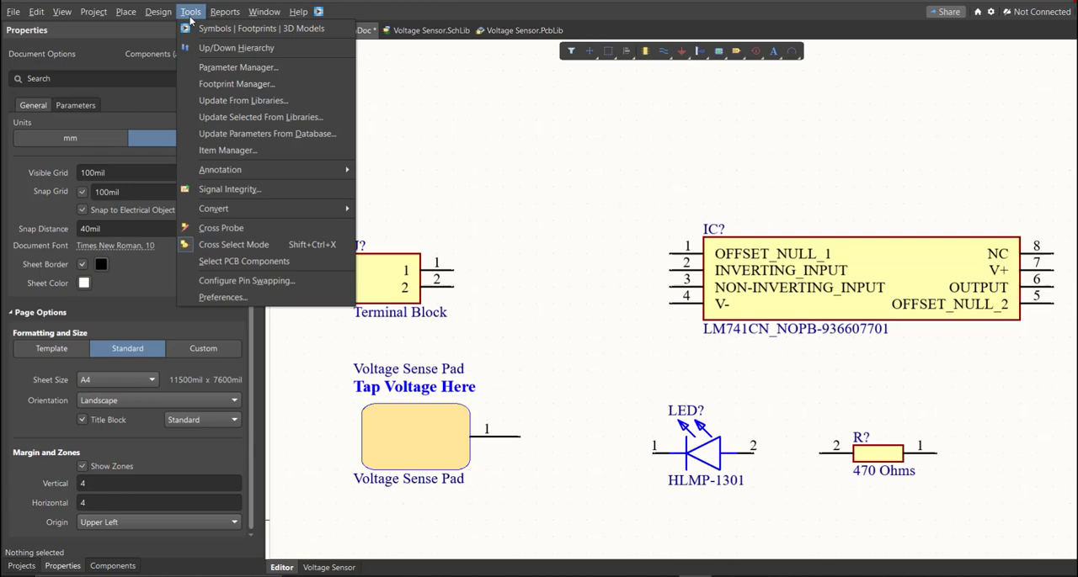
mouse_move(220, 170)
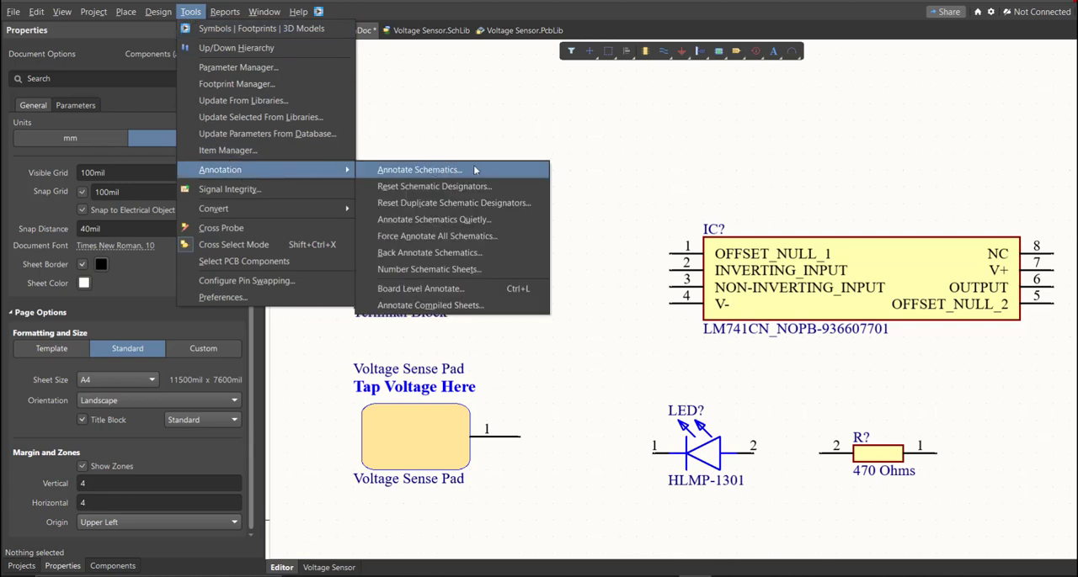
click(419, 169)
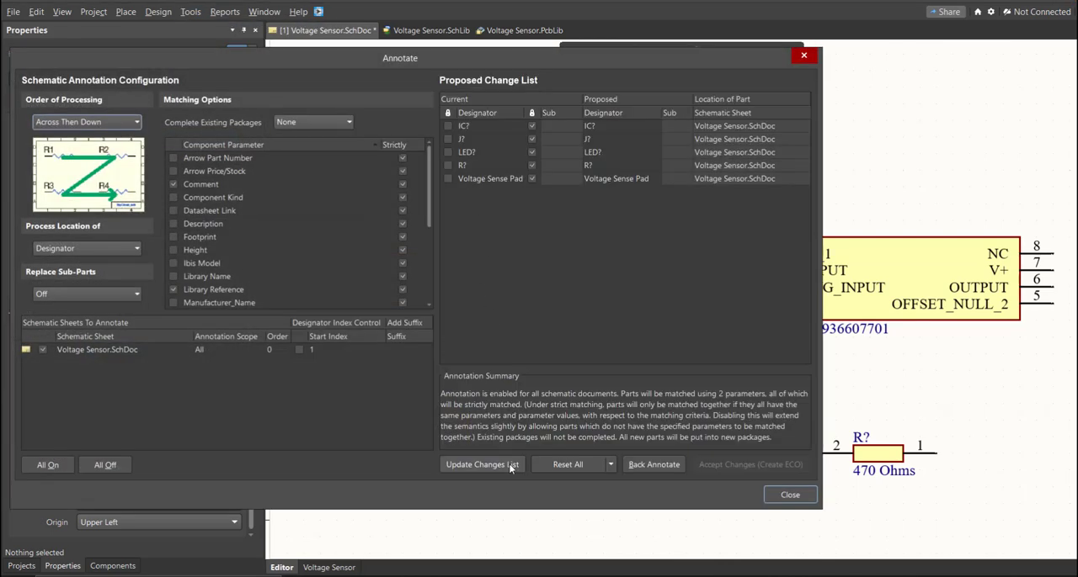
click(482, 465)
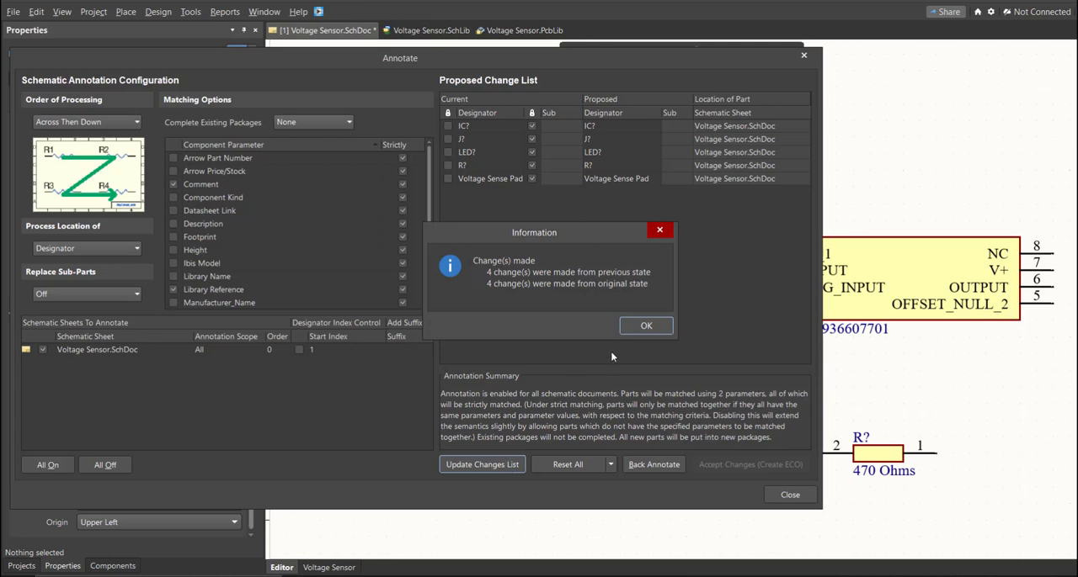
click(645, 326)
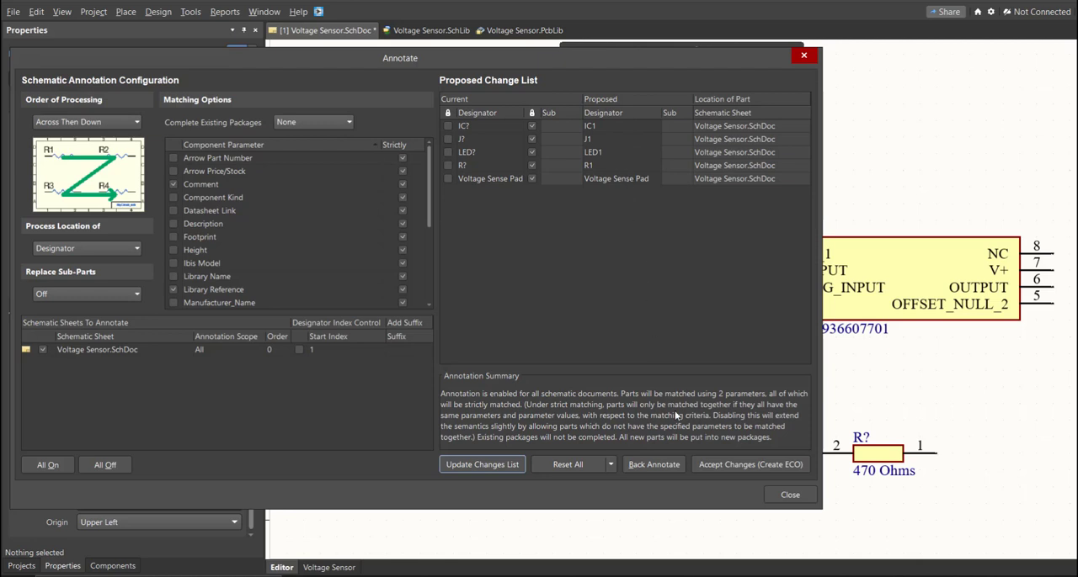
click(750, 463)
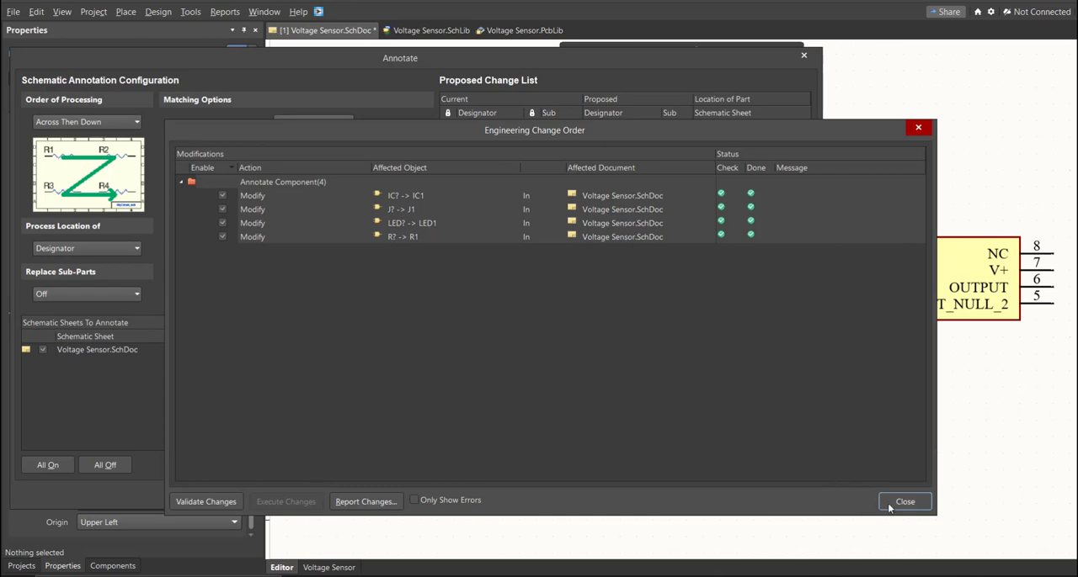
click(906, 501)
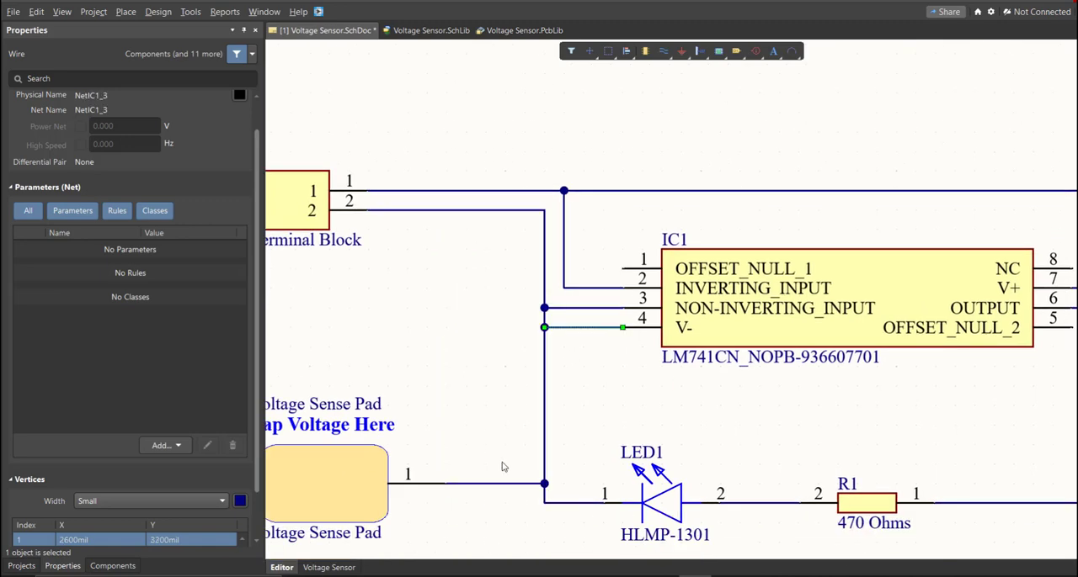
Finish wiring J1, IC1, the sense pad, LED1 and R1 and exit the wire tool.
right_click(933, 409)
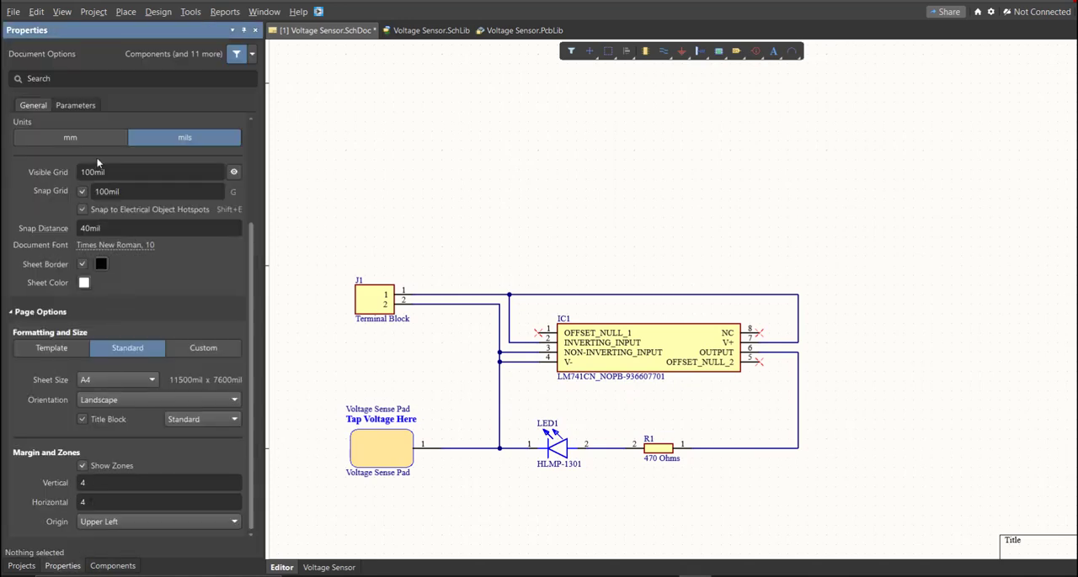
Set sheet units to mm and a custom 150 × 100 mm page with 2 × 2 zones.
click(70, 137)
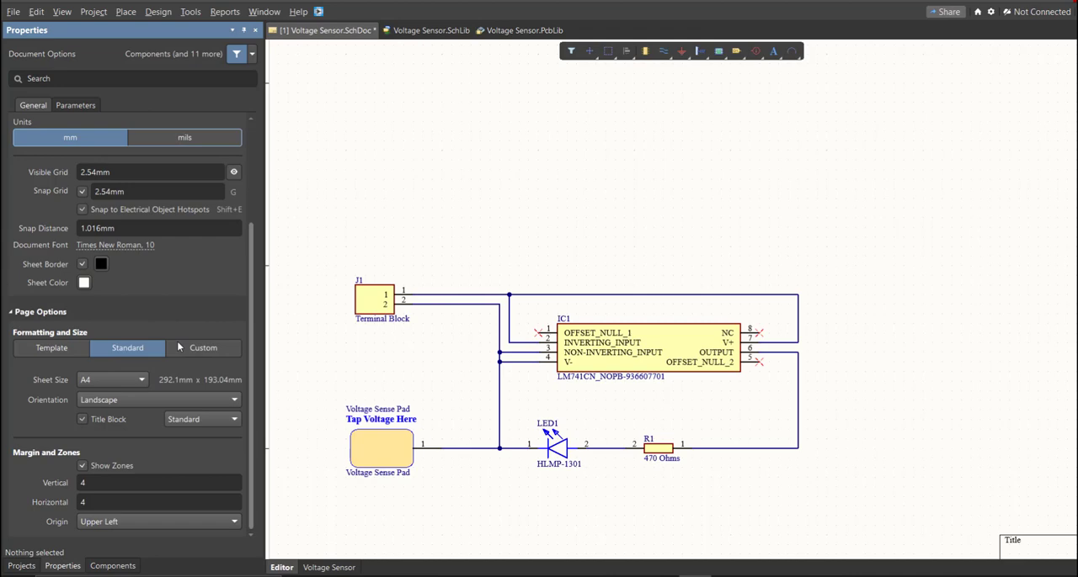
click(203, 349)
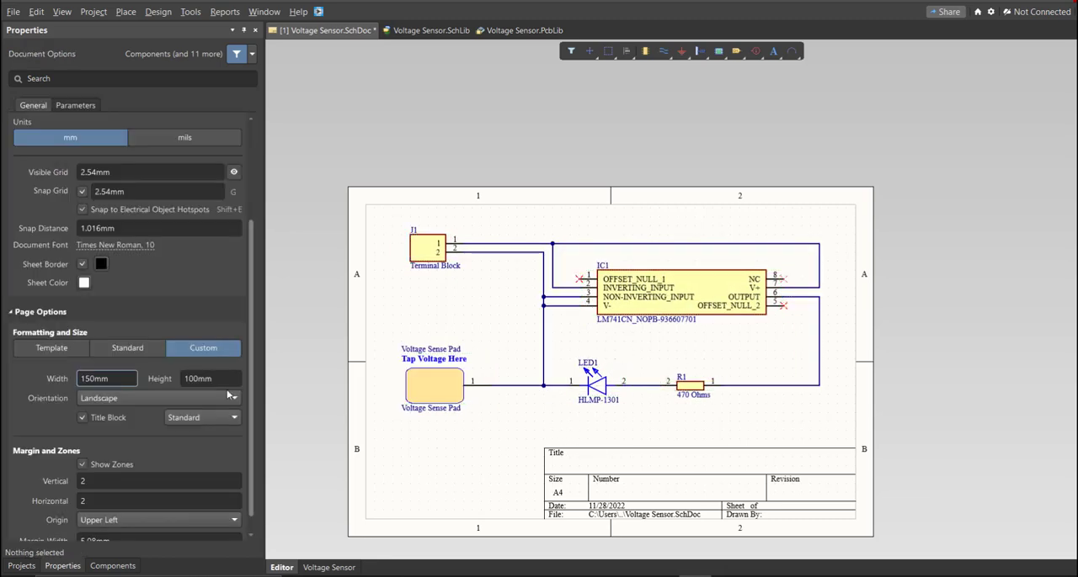
Save the SchDoc from the Projects panel and compile the project with no errors.
right_click(101, 137)
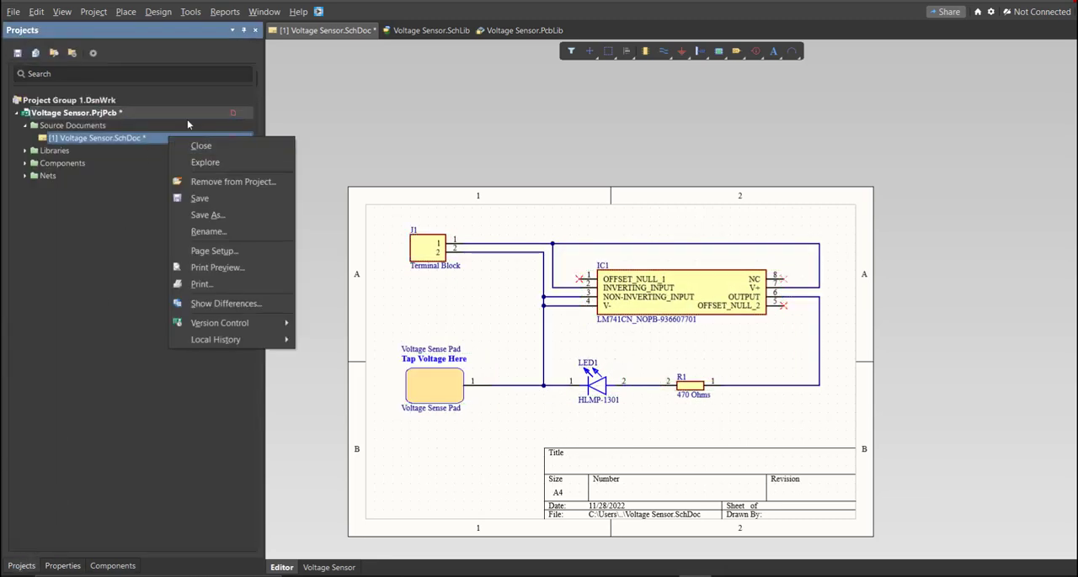
click(319, 528)
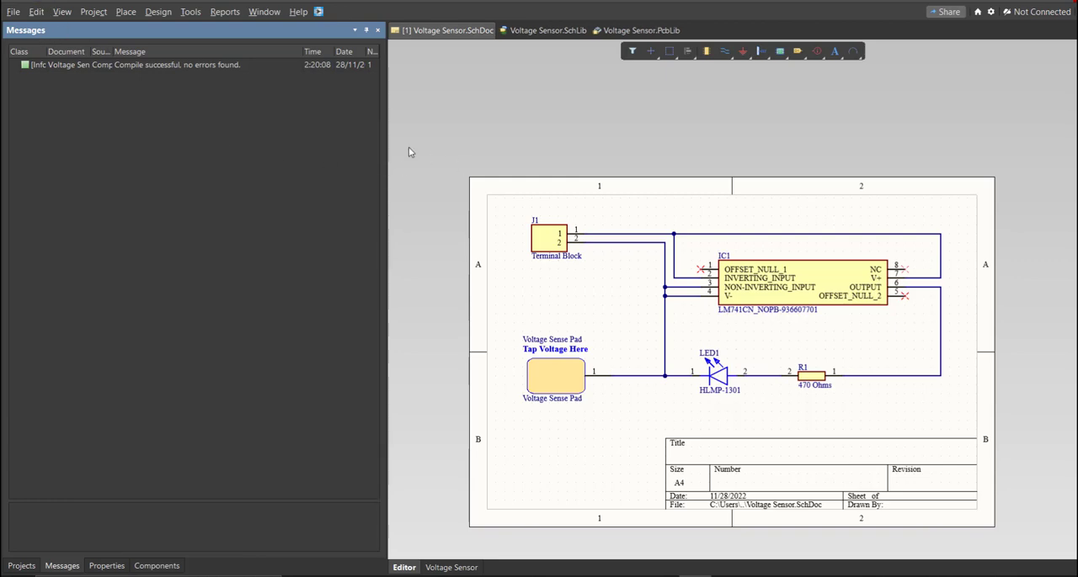
click(24, 566)
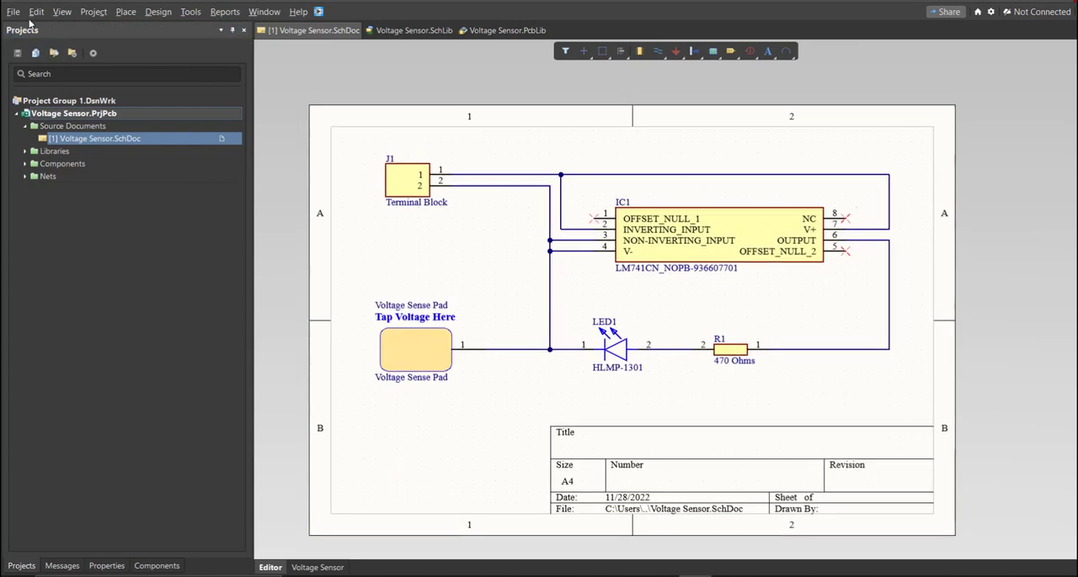
Create a new PCB document and save it as Voltage Sensor.PcbDoc in the project folder.
click(11, 12)
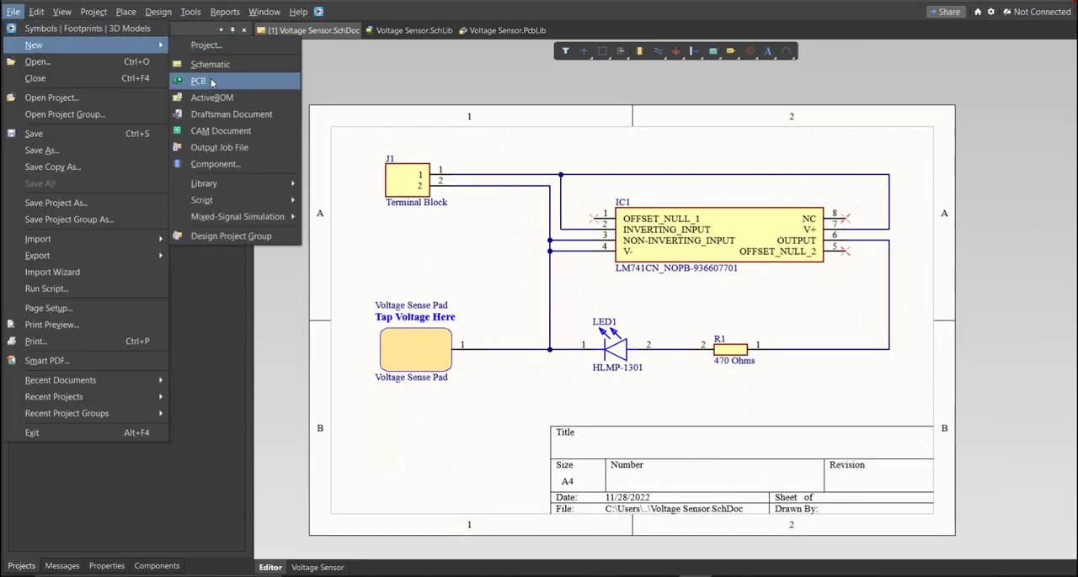
click(198, 81)
text(v)
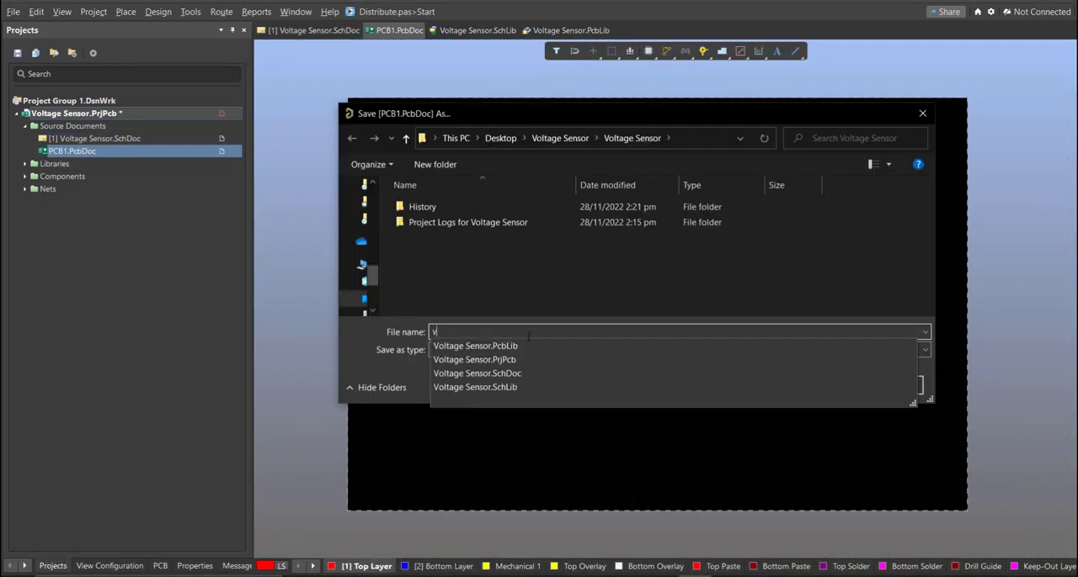
click(476, 346)
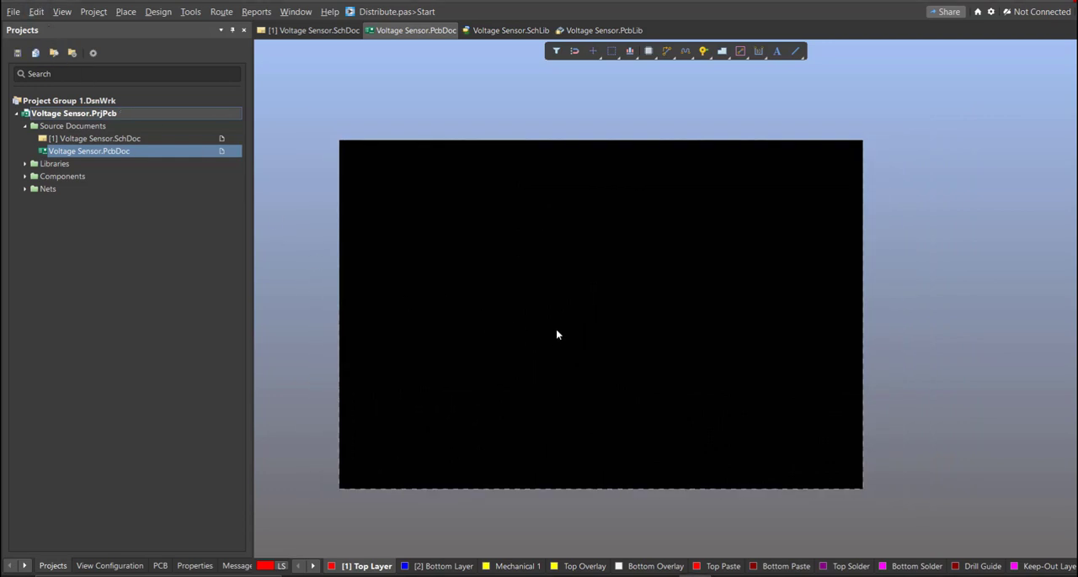
click(309, 30)
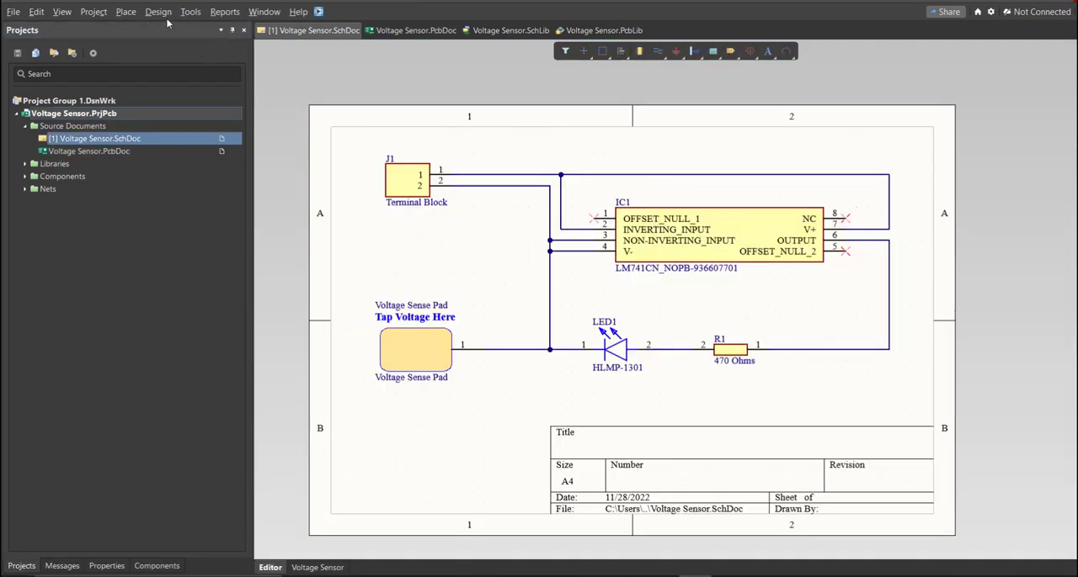
Update Voltage Sensor.PcbDoc from the schematic, validating then executing the ECO changes.
click(158, 11)
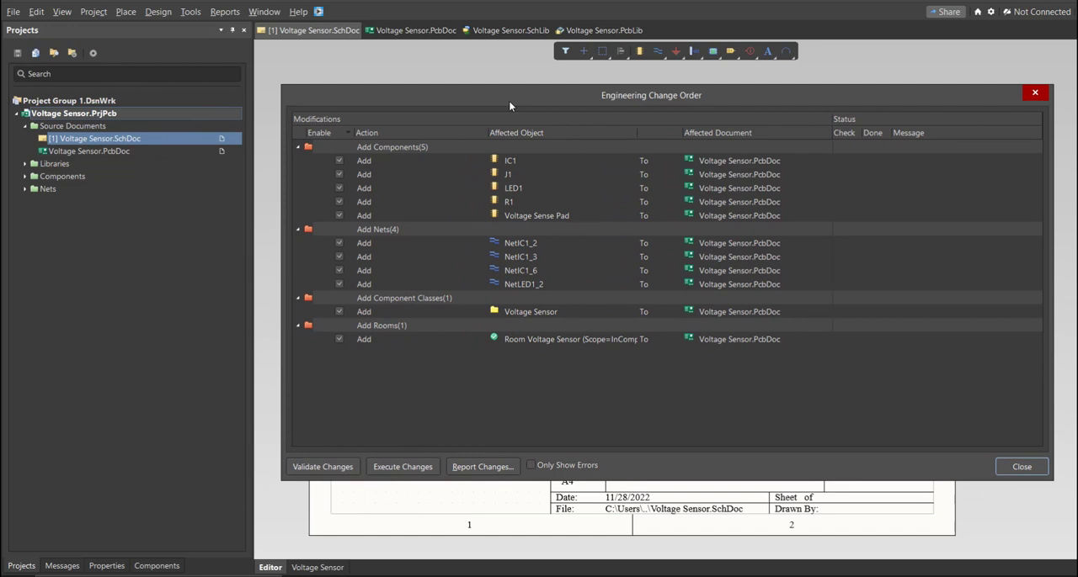
mouse_move(413, 181)
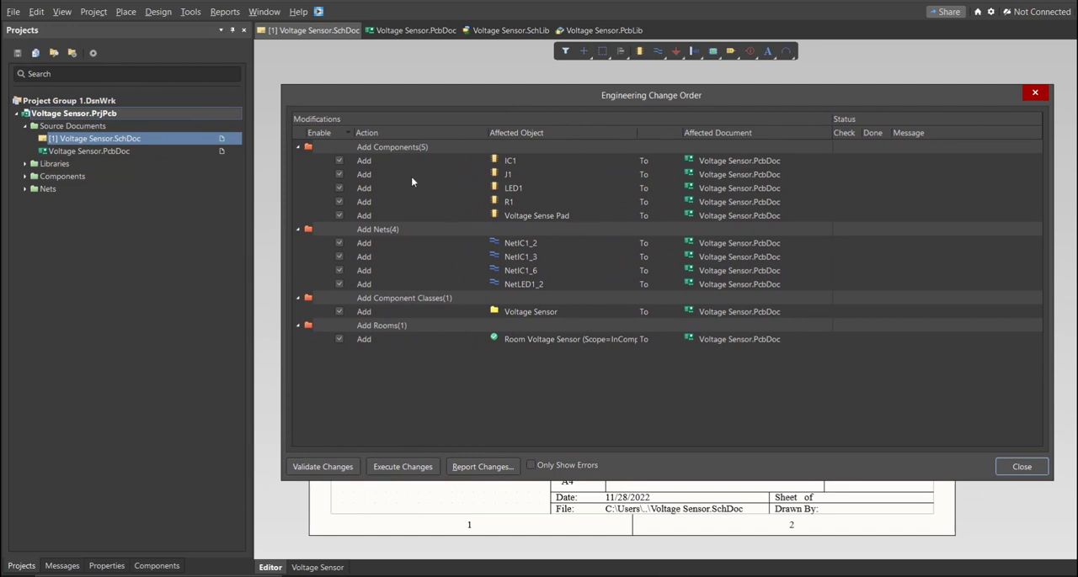
mouse_move(416, 177)
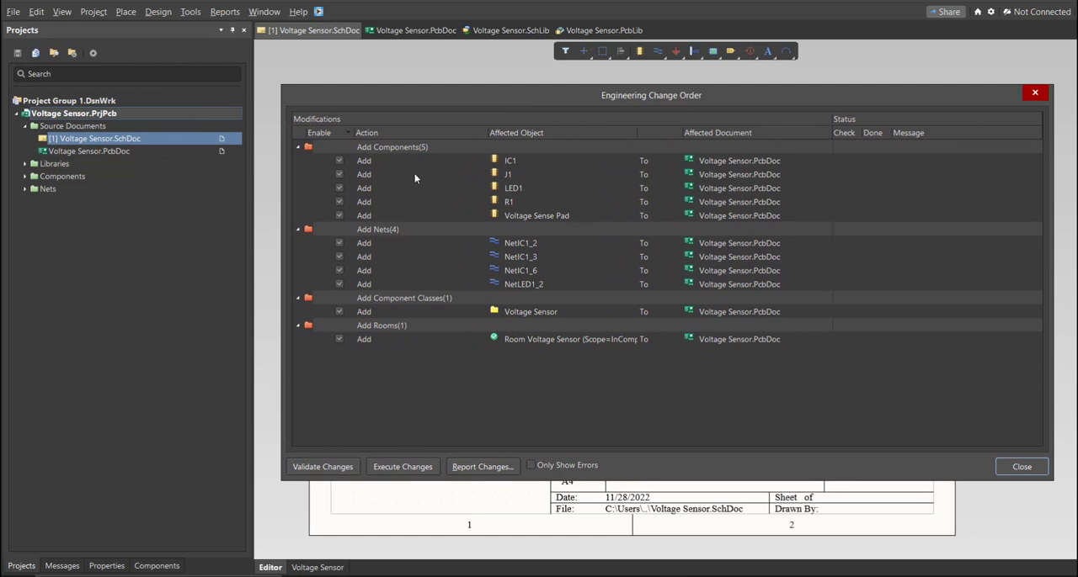
mouse_move(401, 279)
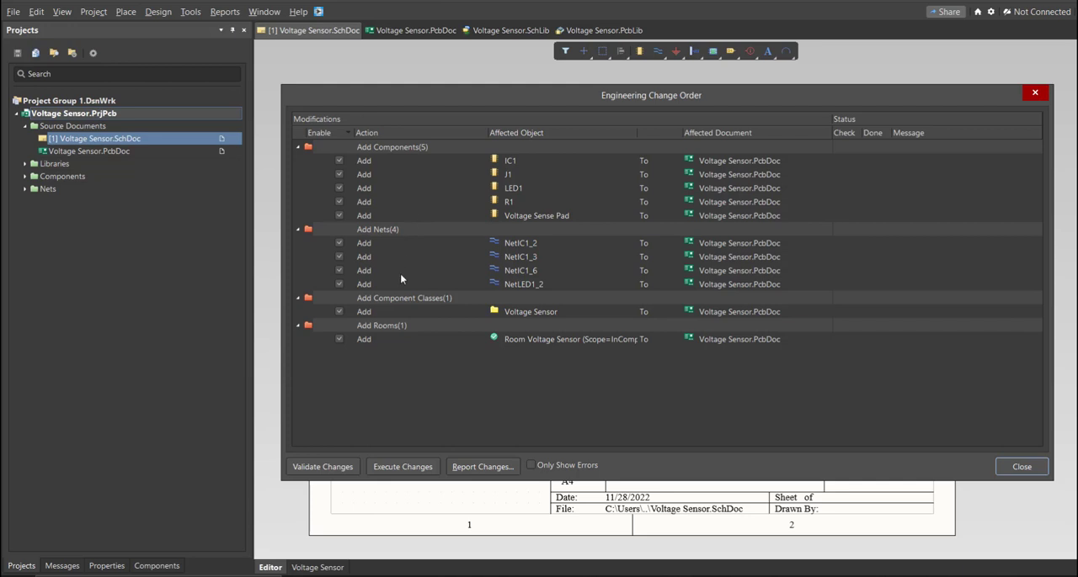
click(402, 466)
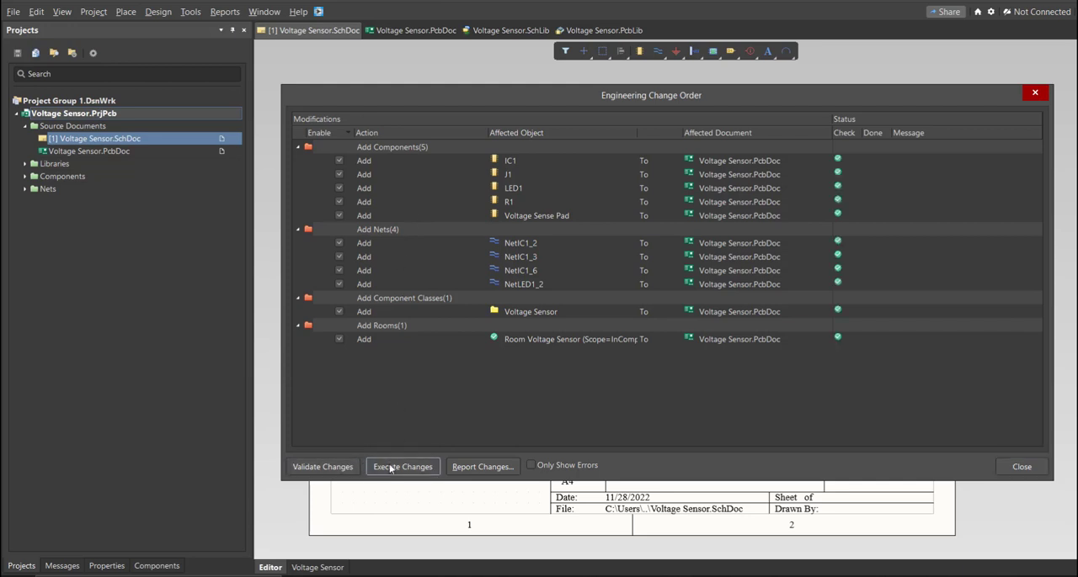
click(402, 466)
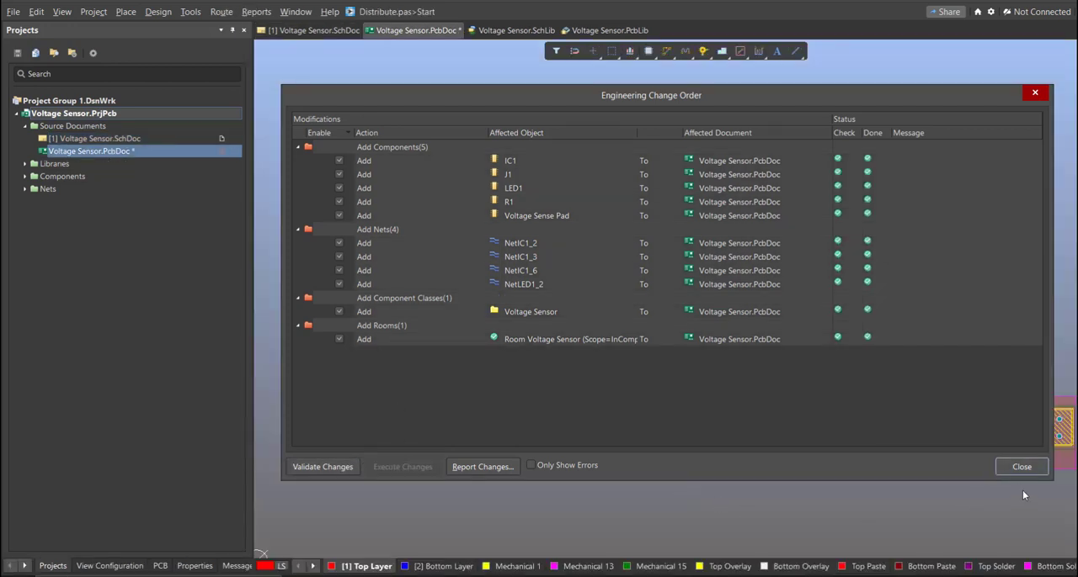
Close the ECO and arrange the sense pad, IC1, R1, LED1 and J1 in a row on the narrow board.
click(1021, 468)
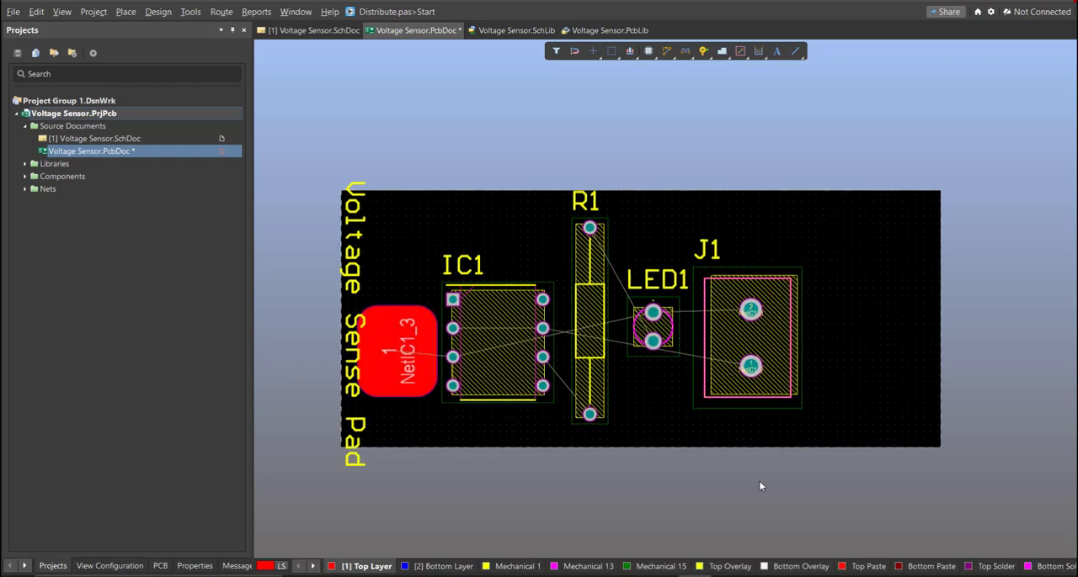
click(220, 12)
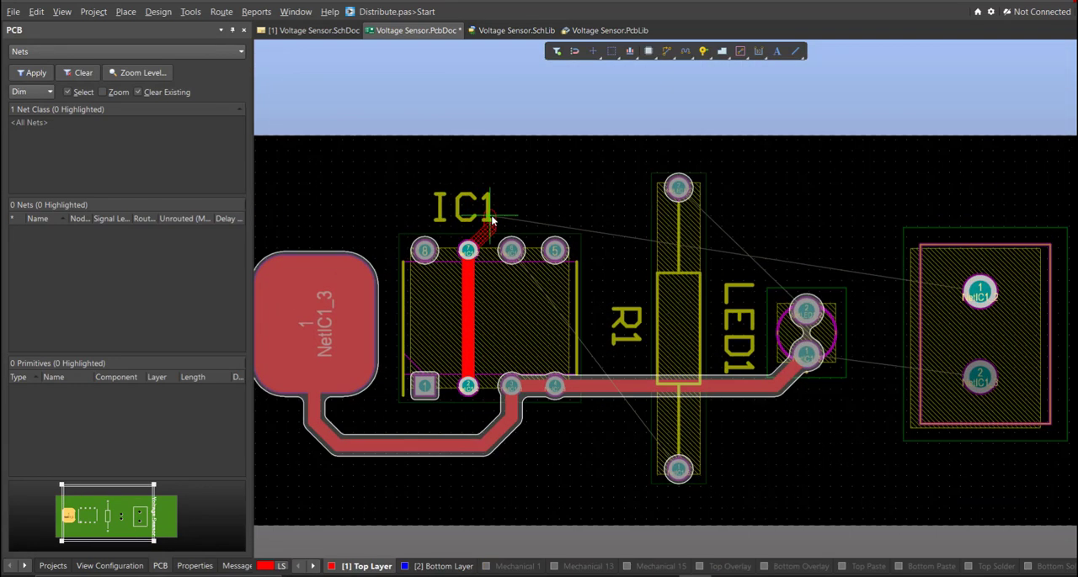
Route a copper track from an IC1 pin toward the neighbouring pad with Interactive Routing.
drag(484, 227, 980, 290)
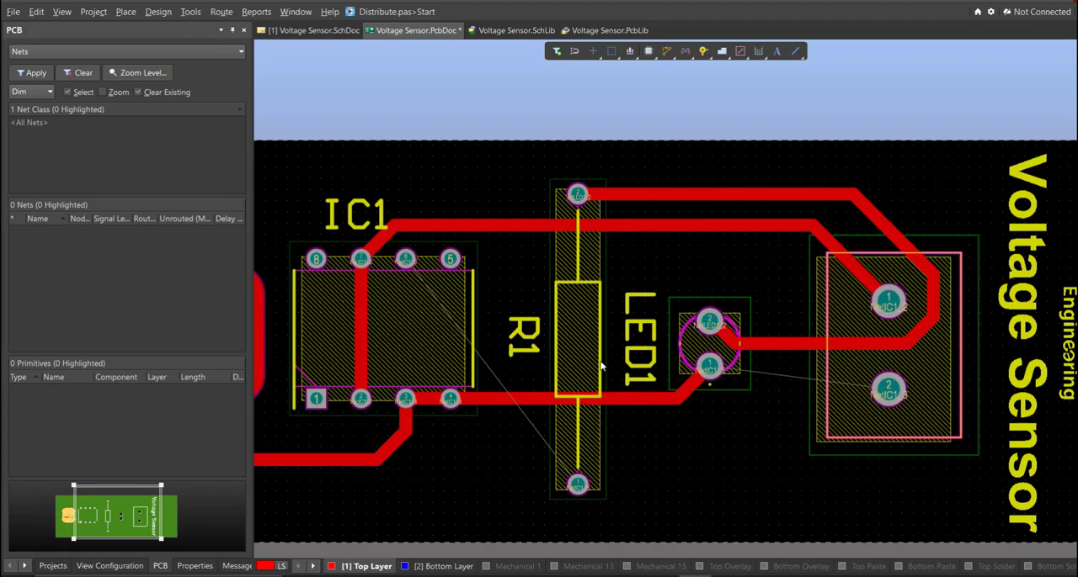
scroll(down, 3)
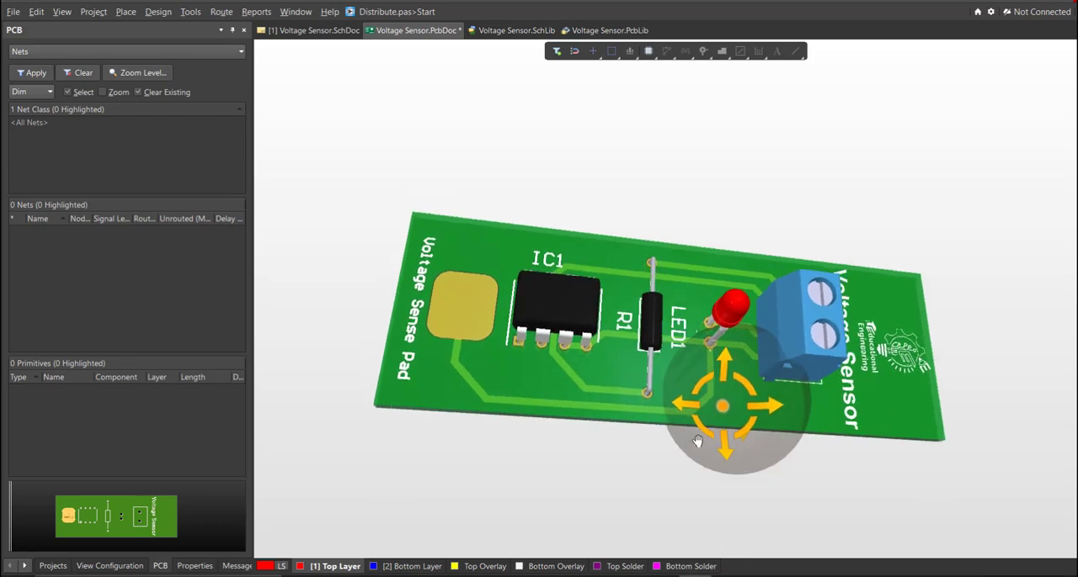
Orbit the 3D board through steep and flat angles to inspect parts and tracks.
drag(698, 442, 510, 421)
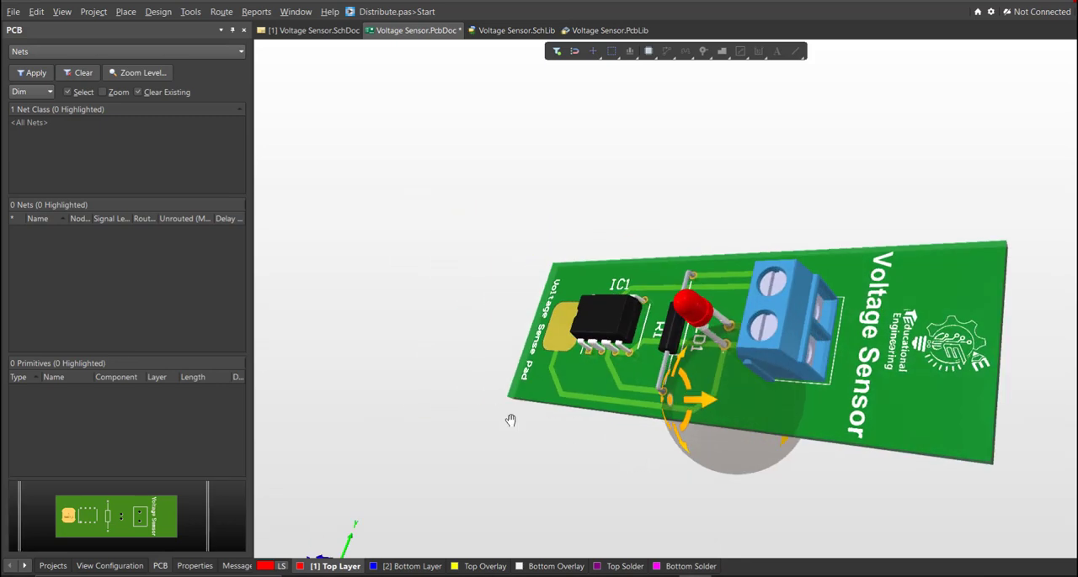
drag(509, 420, 438, 348)
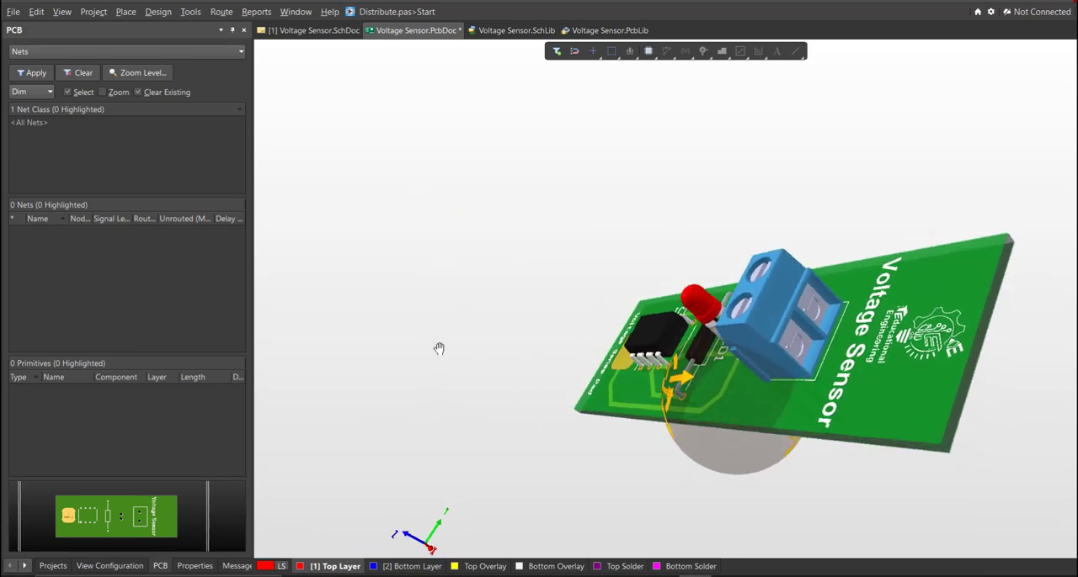
drag(438, 348, 766, 406)
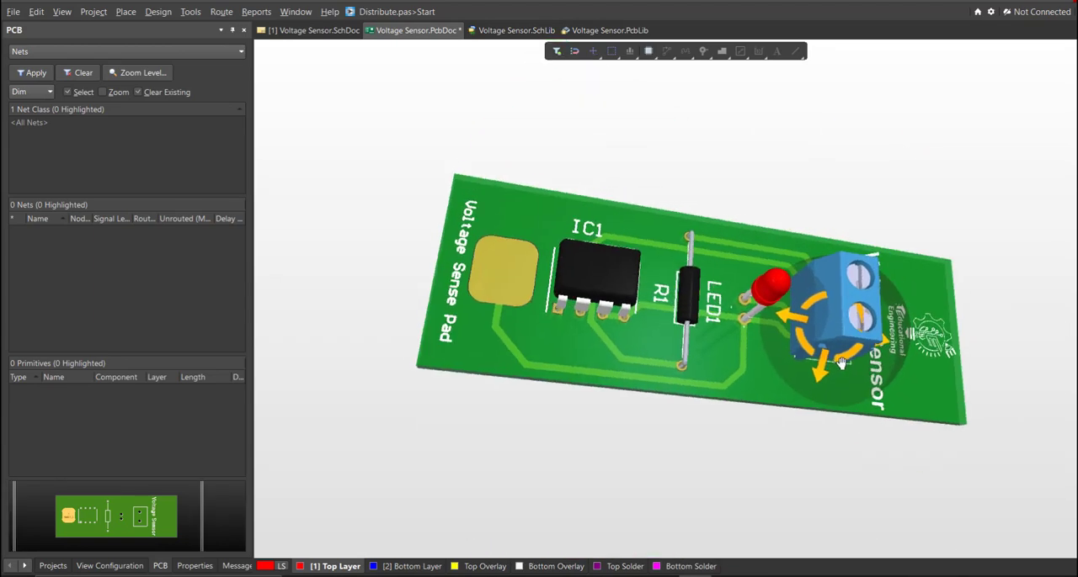
drag(842, 362, 404, 194)
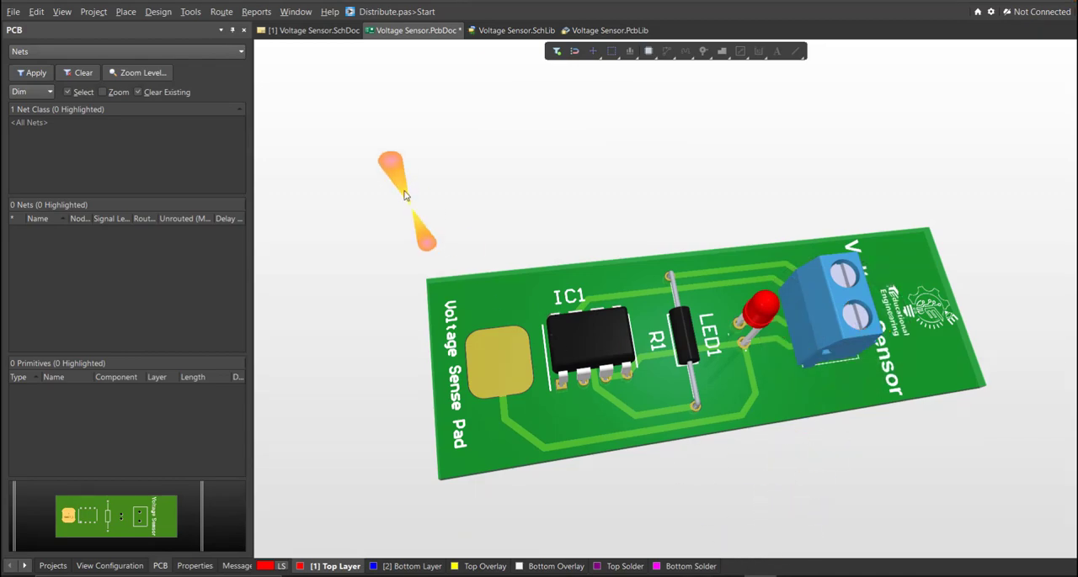